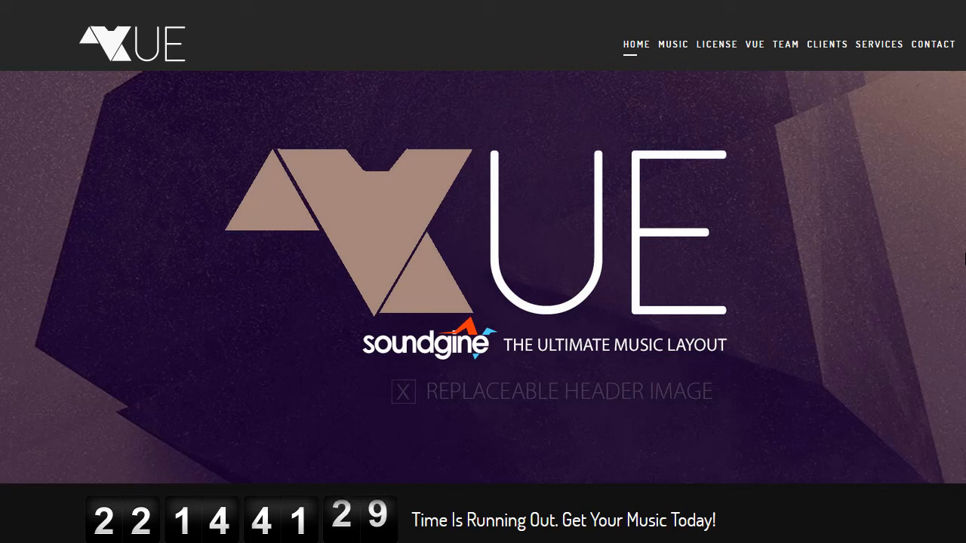
mouse_move(838, 28)
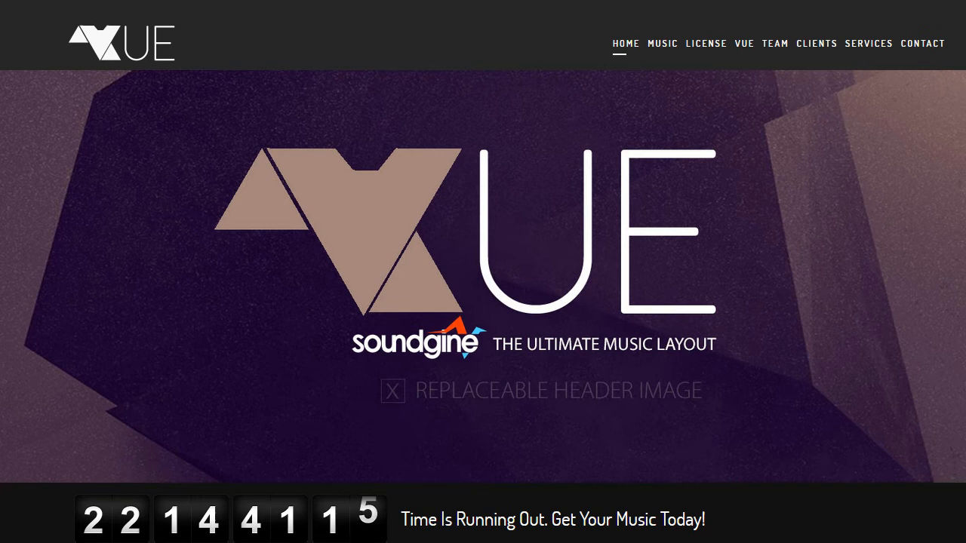
Tour the car-themed VUE site's music player, license pricing and contact sections, returning to the header.
scroll(down, 3)
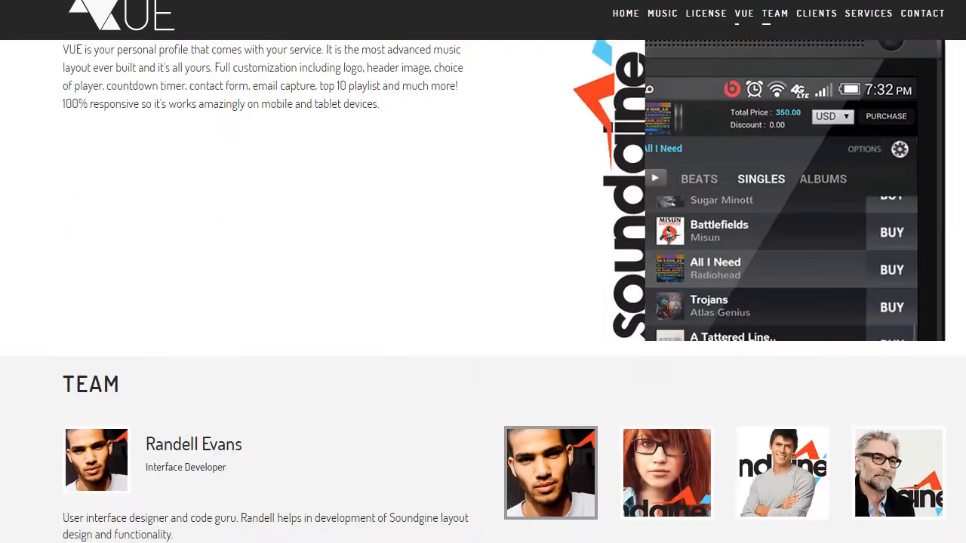
click(923, 13)
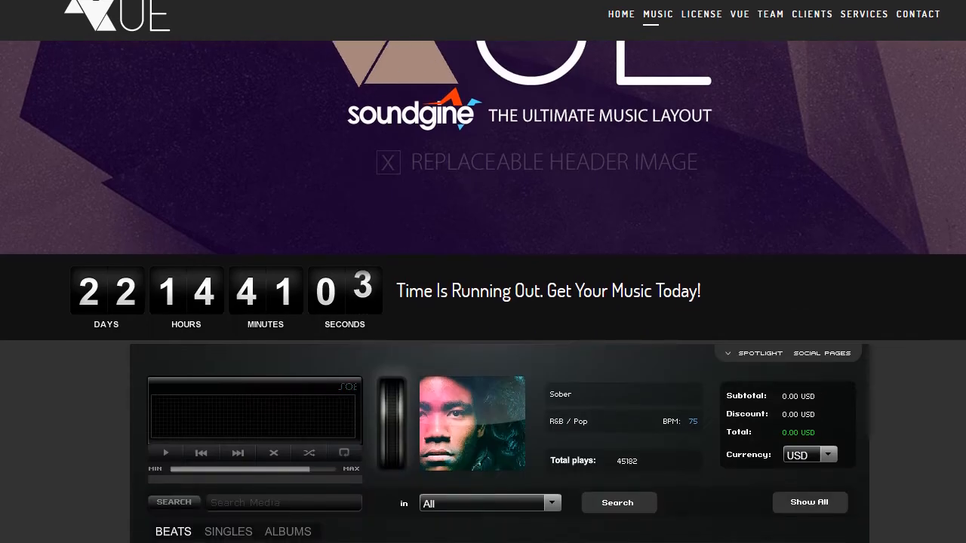
scroll(down, 3)
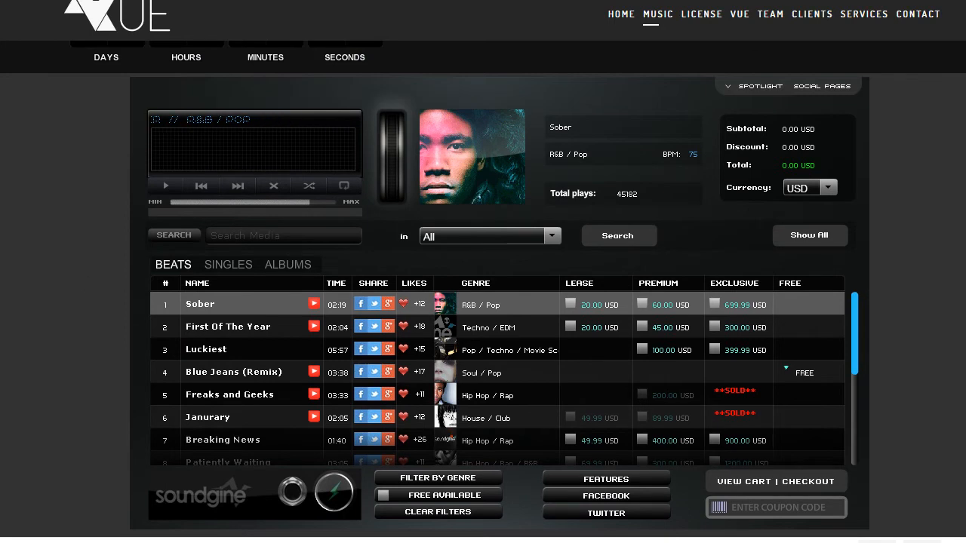
click(700, 14)
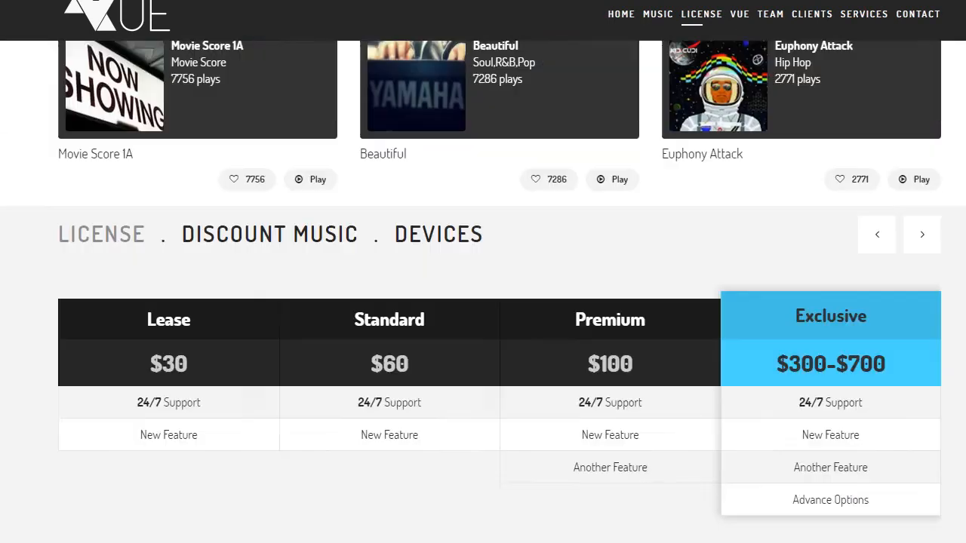
click(918, 13)
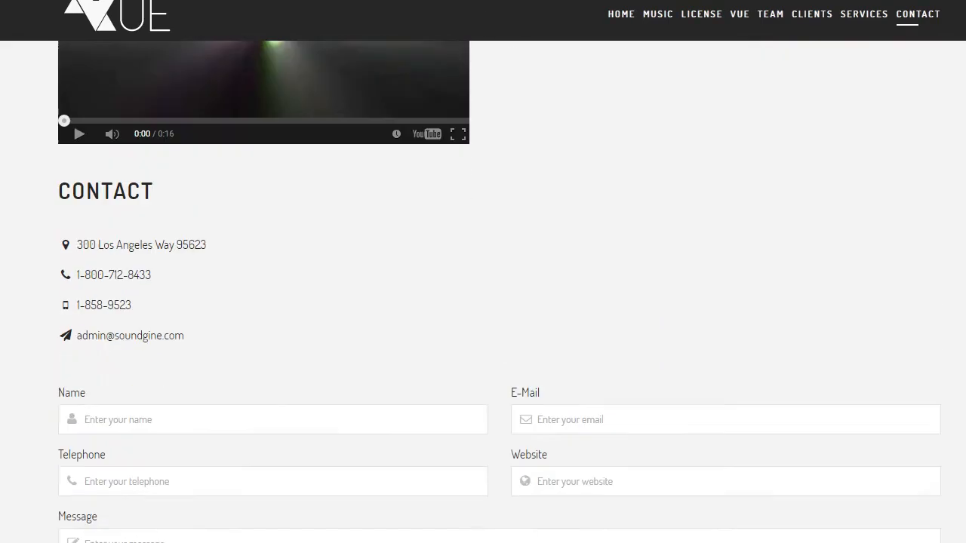
click(701, 14)
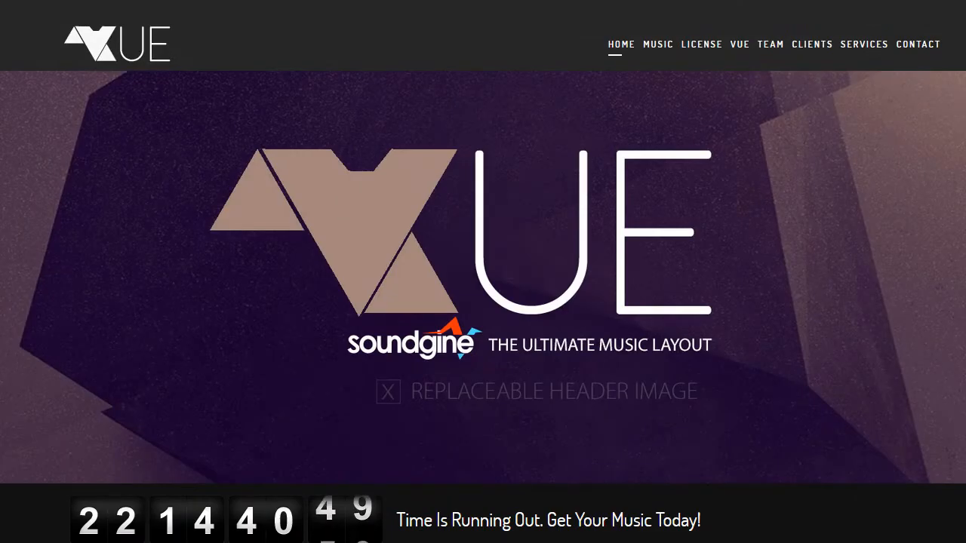
Revisit the music player, contact form and footer, then return to the home header image.
click(658, 43)
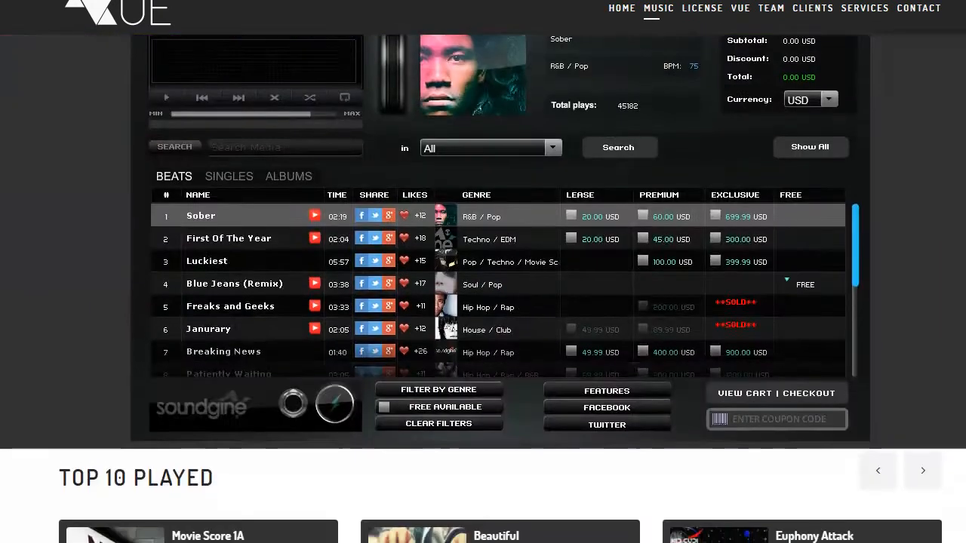
click(918, 8)
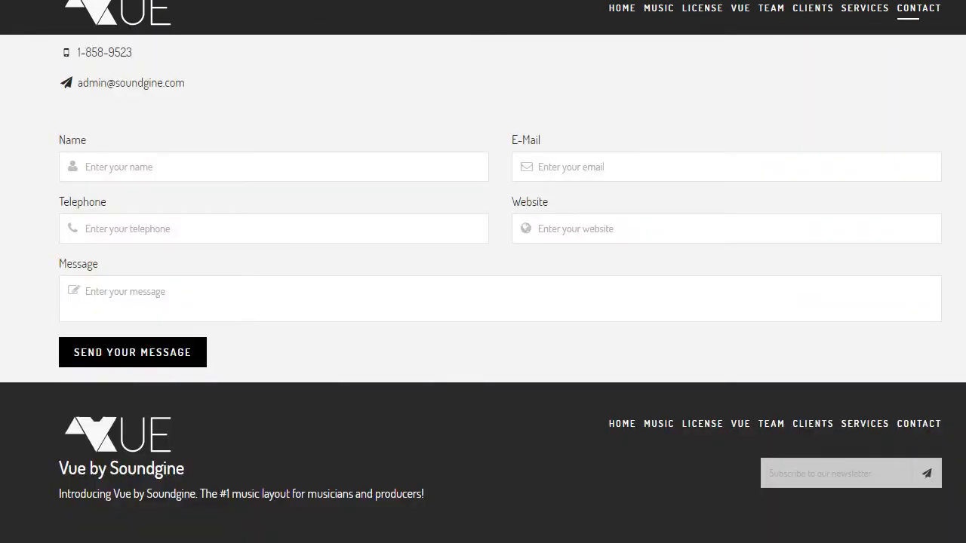
click(658, 9)
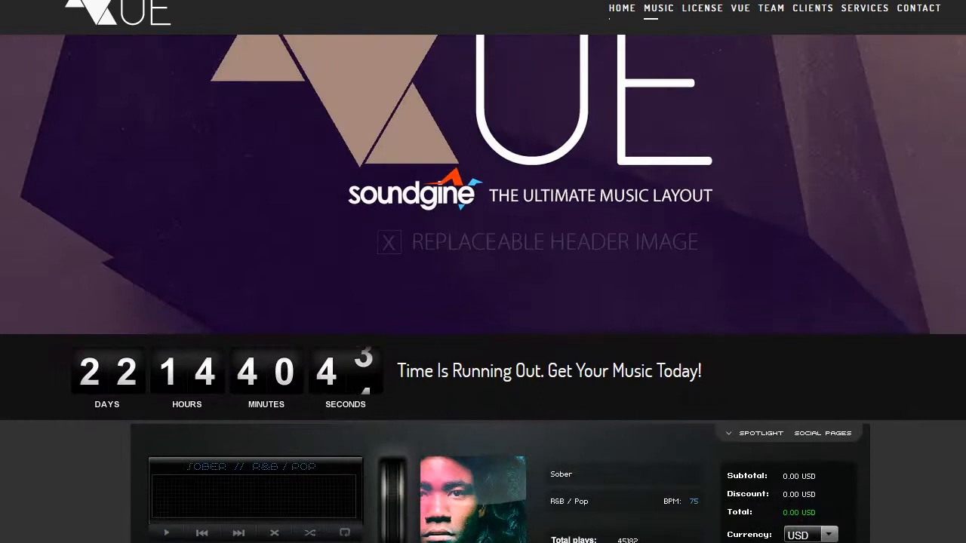
click(622, 9)
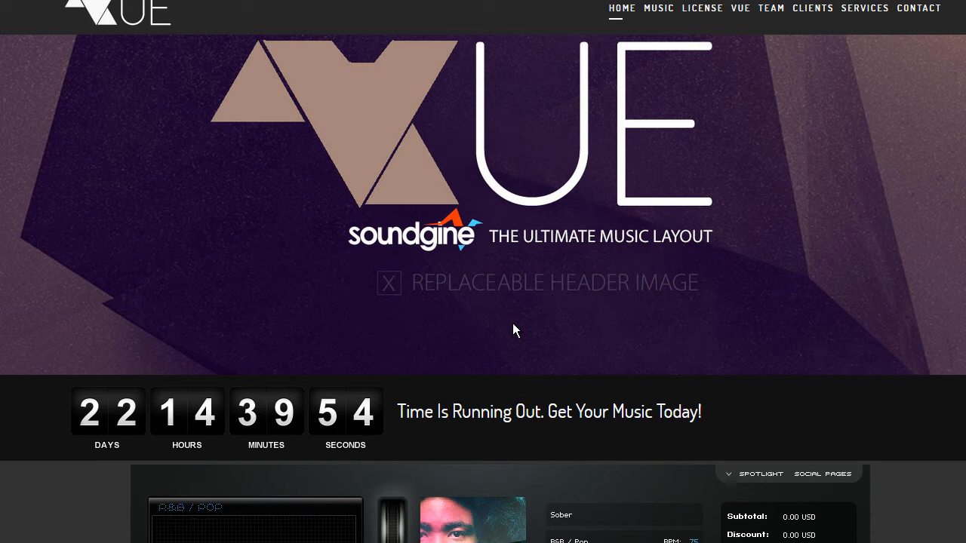
scroll(down, 3)
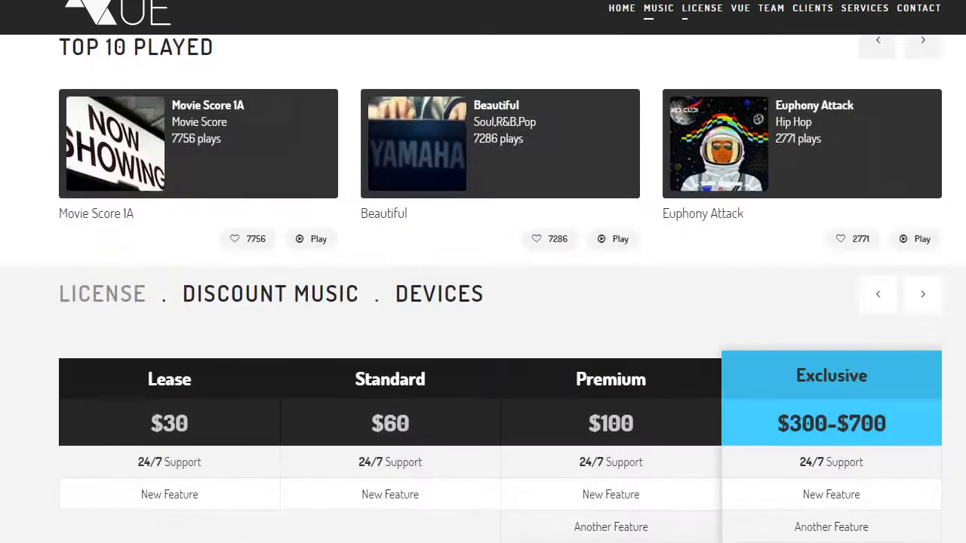
scroll(down, 3)
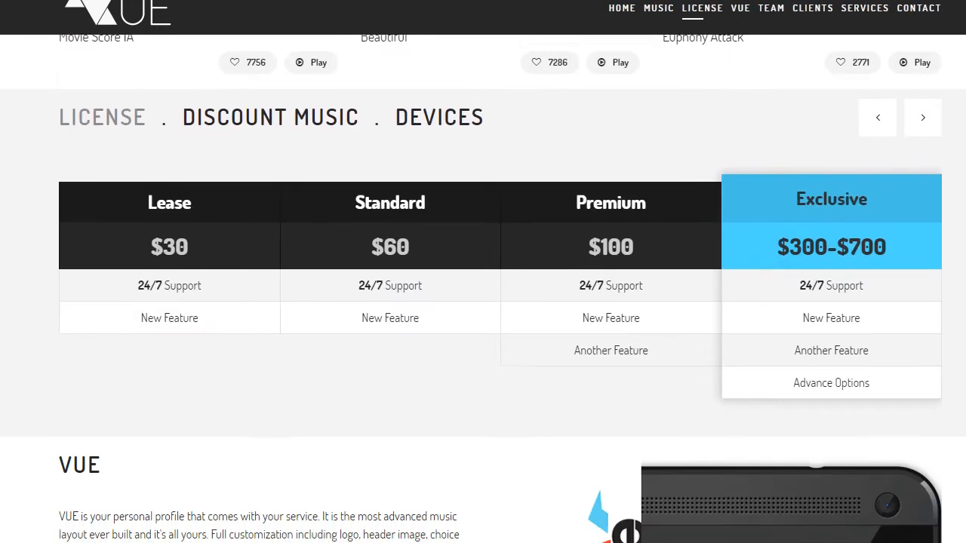
click(622, 9)
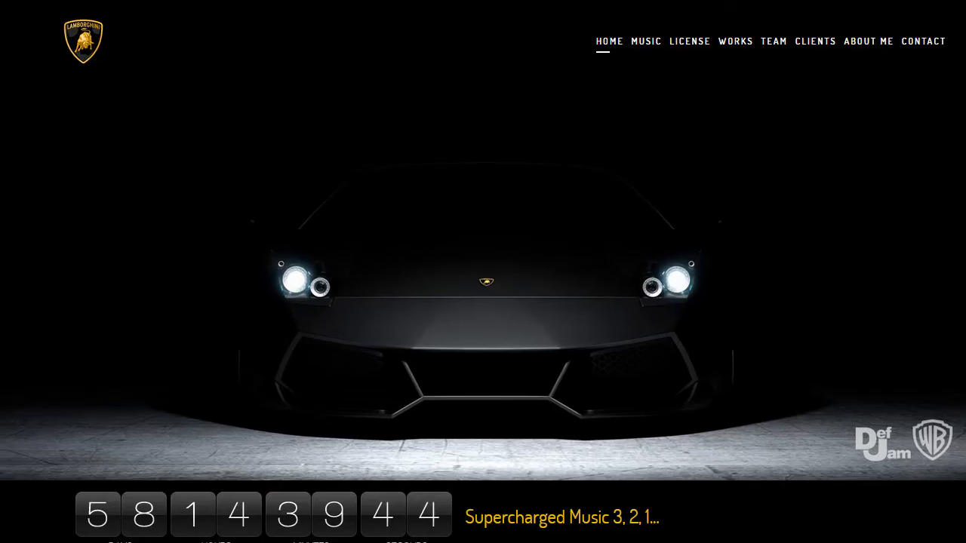
mouse_move(193, 18)
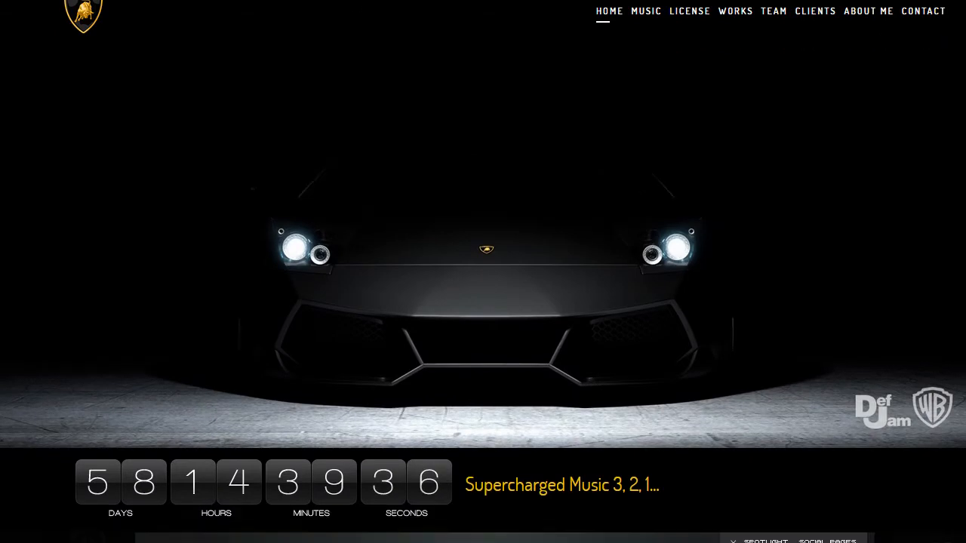
Browse the example site's music player, top-played tracks and license pricing back to home.
click(646, 11)
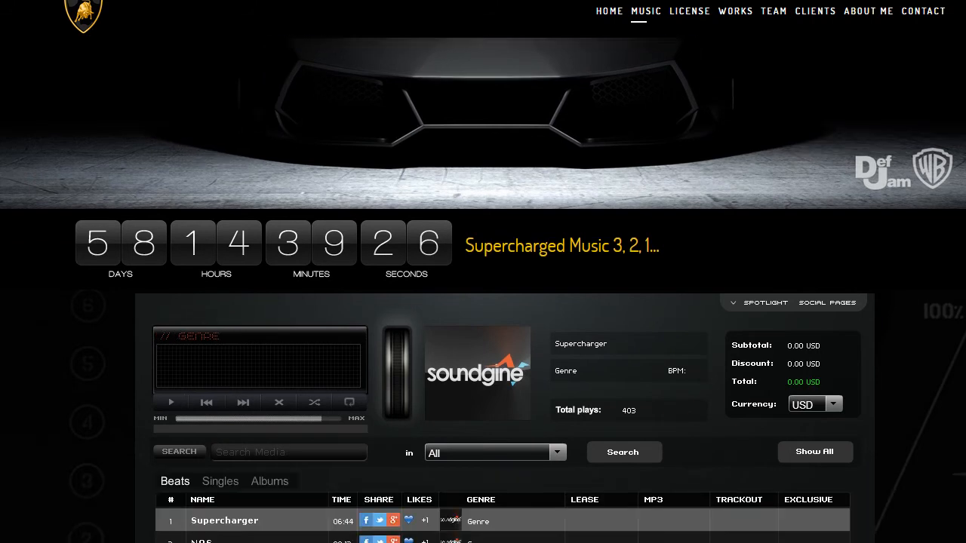
scroll(down, 3)
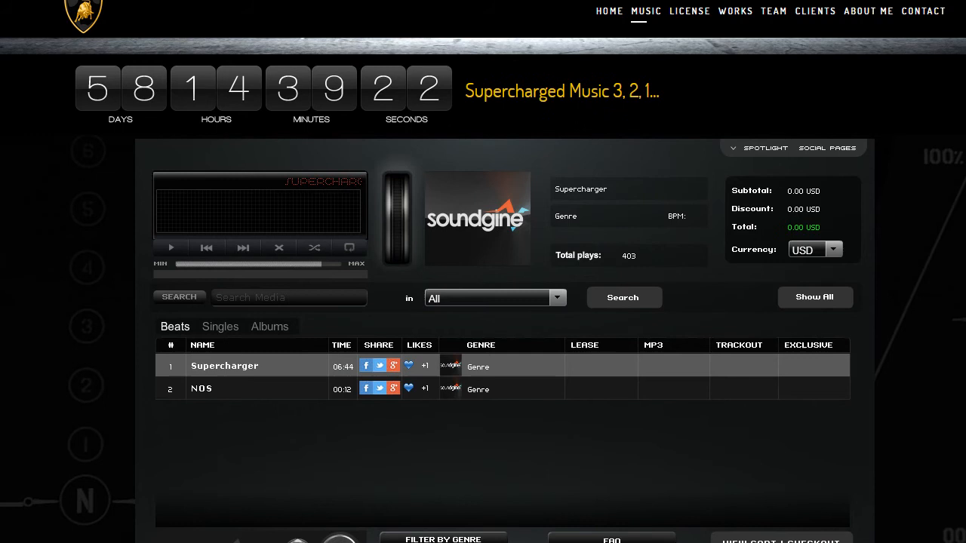
scroll(down, 3)
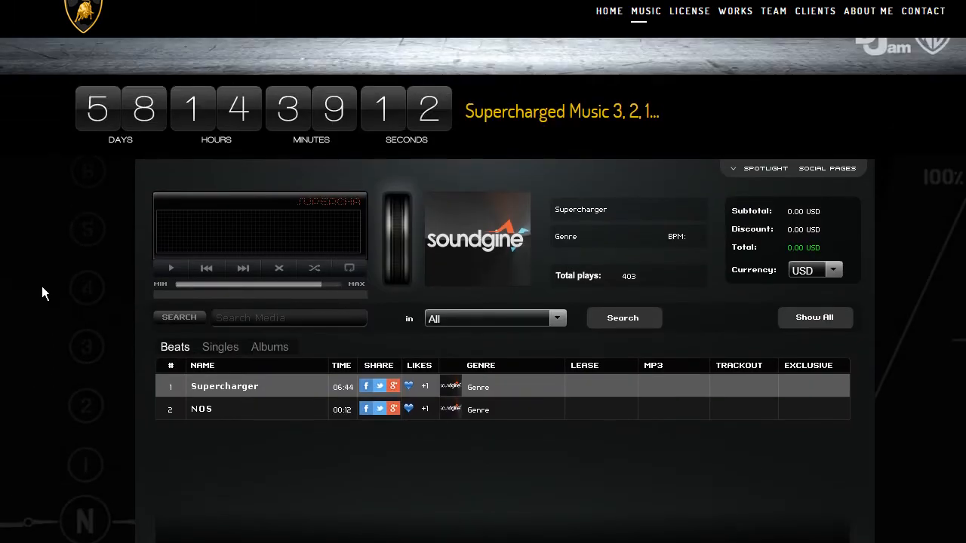
scroll(down, 3)
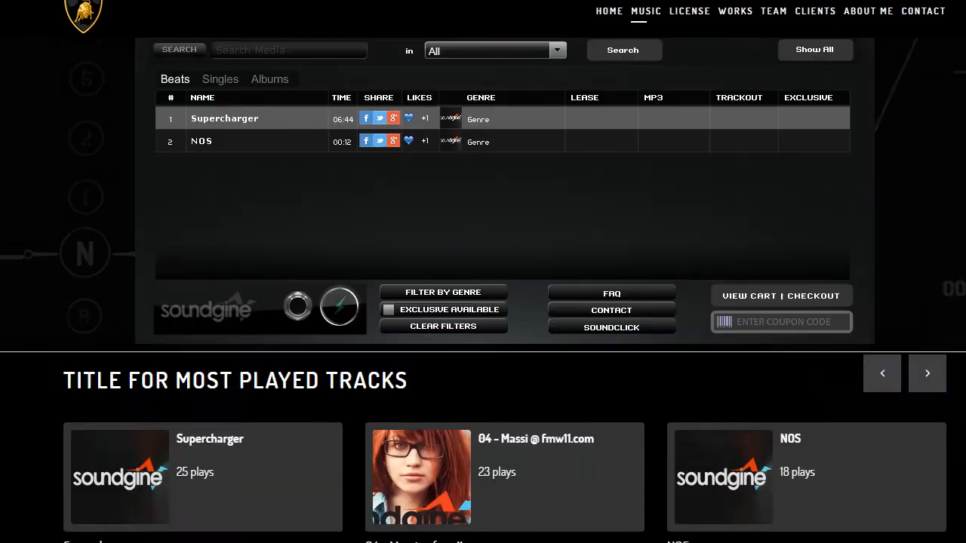
click(689, 11)
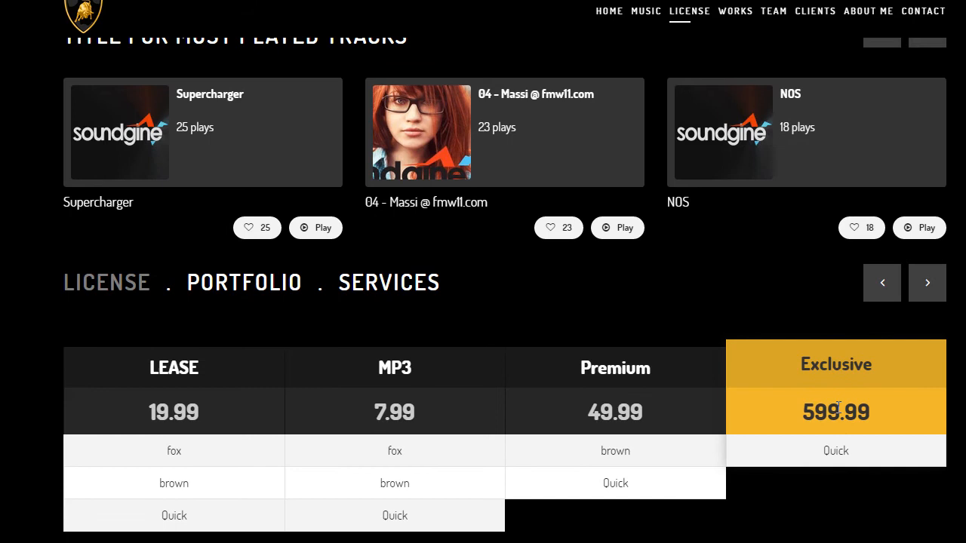
mouse_move(851, 385)
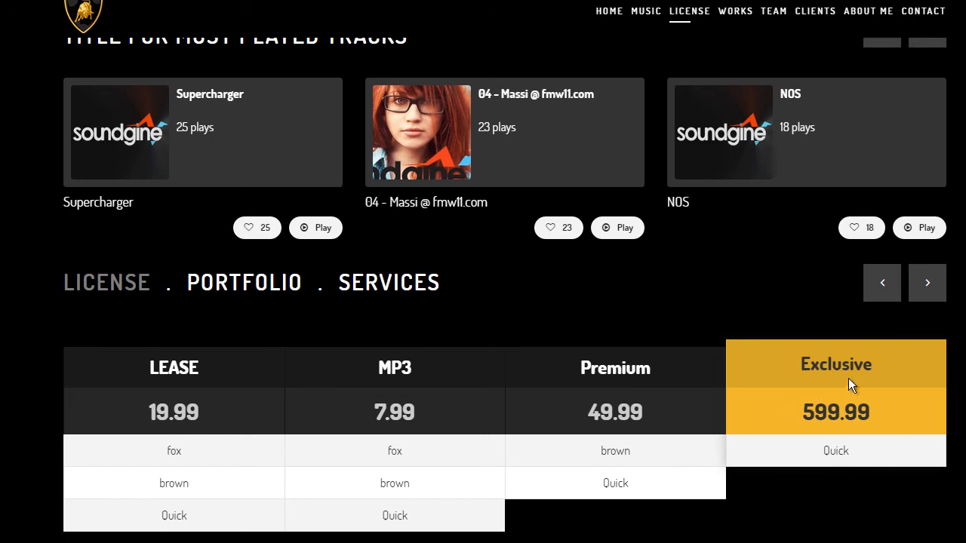
mouse_move(860, 386)
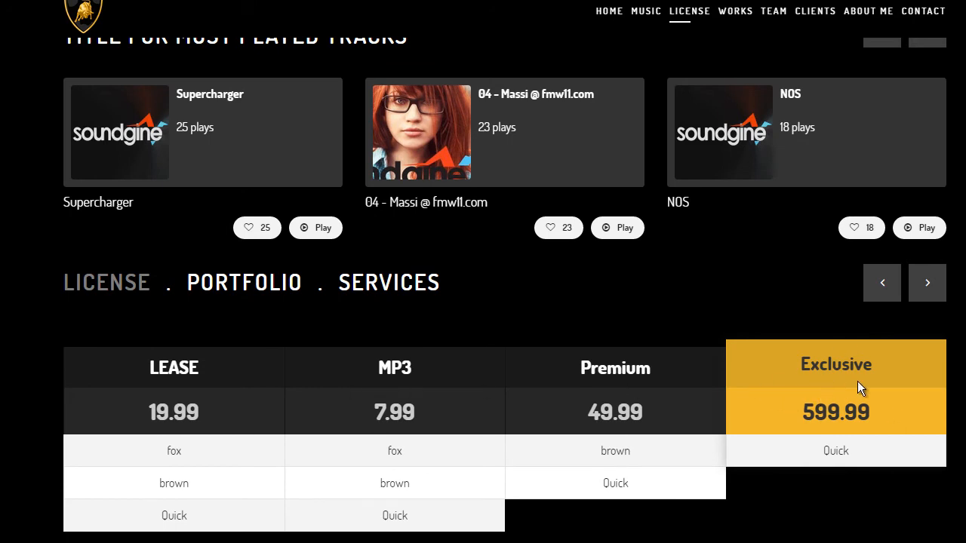
mouse_move(882, 283)
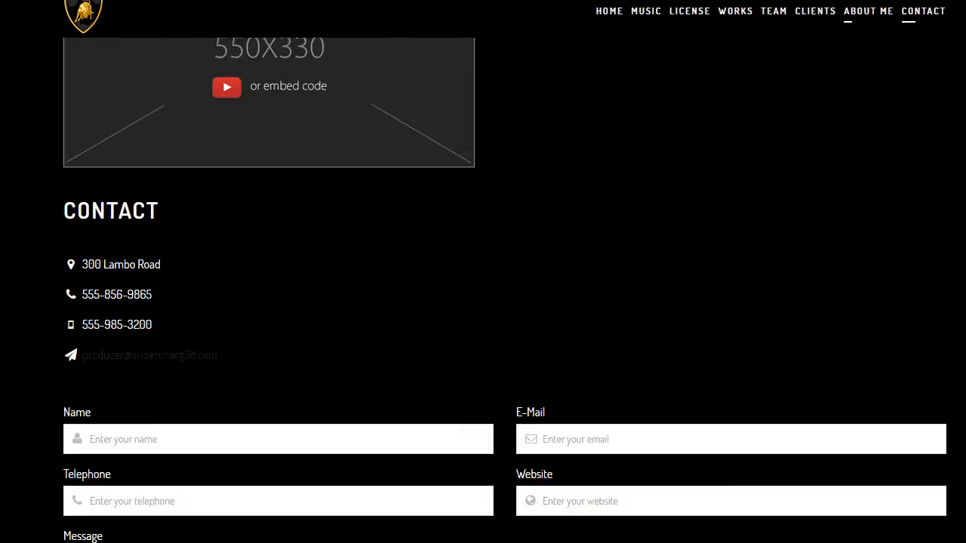
scroll(down, 3)
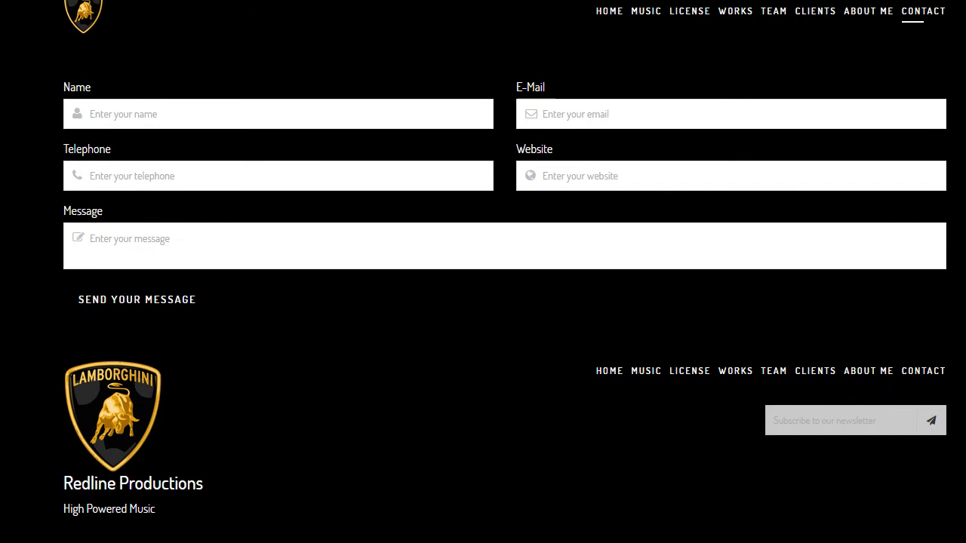
click(690, 10)
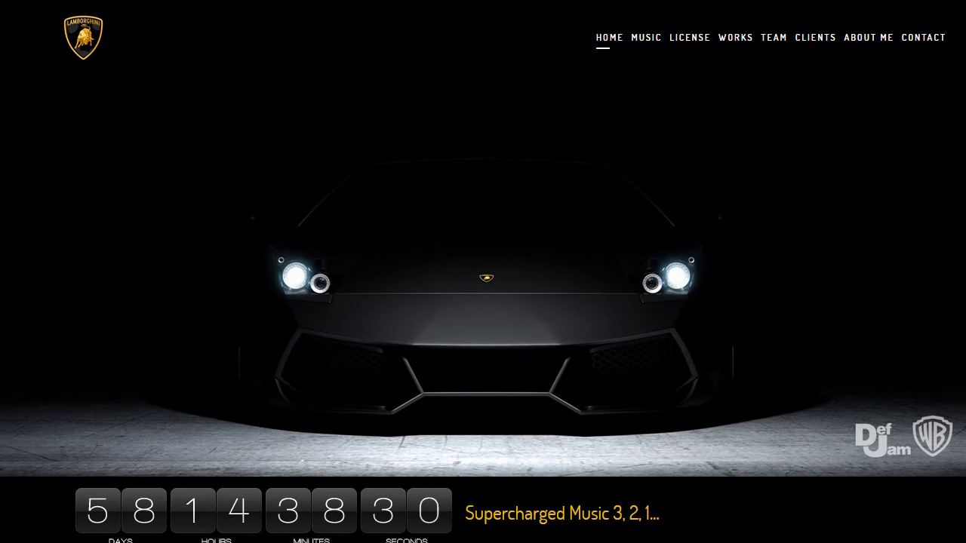
Expand the Vue settings group in the Control Panel dashboard sidebar.
scroll(down, 3)
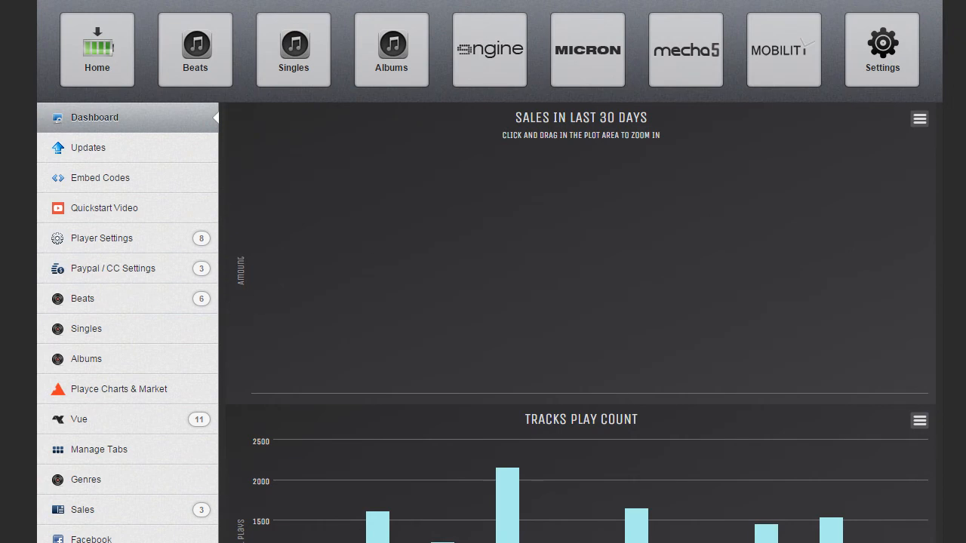
scroll(down, 3)
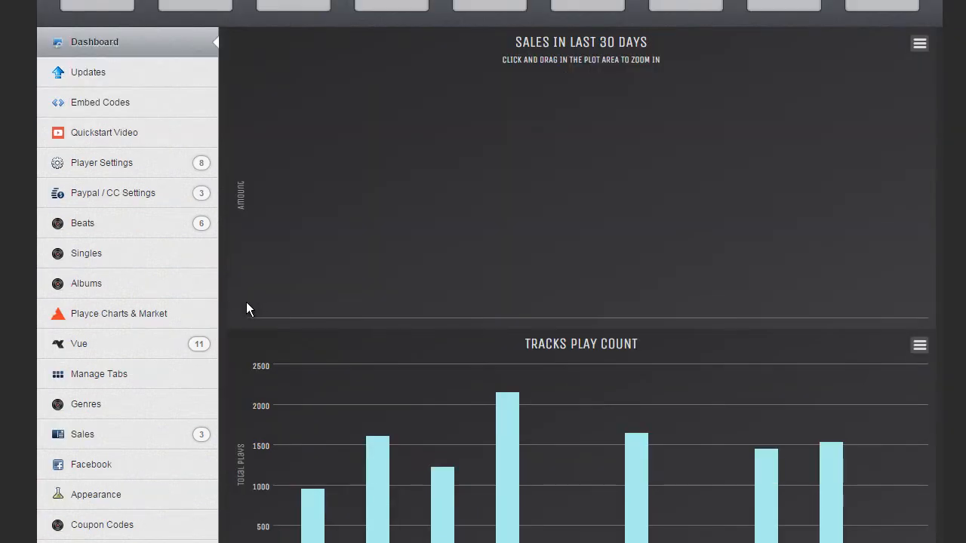
click(78, 344)
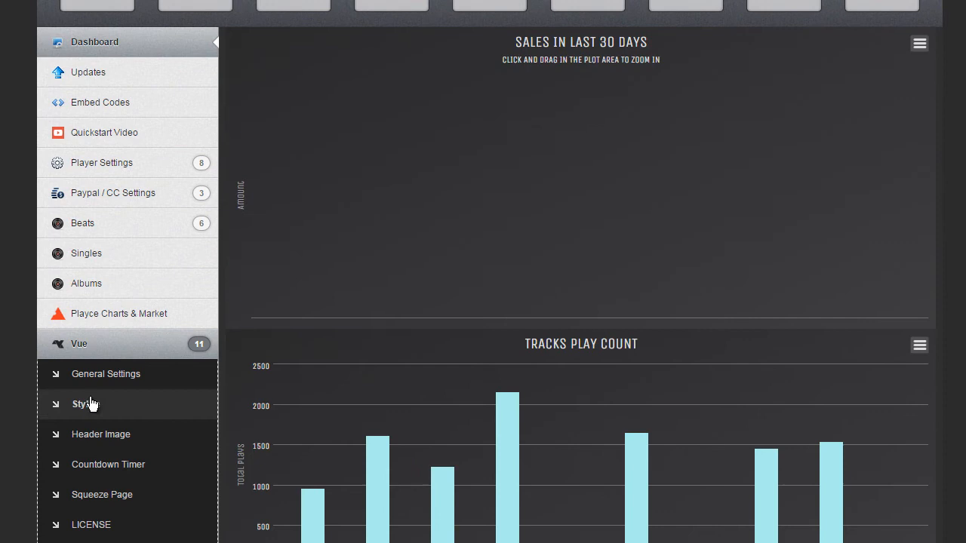
mouse_move(113, 413)
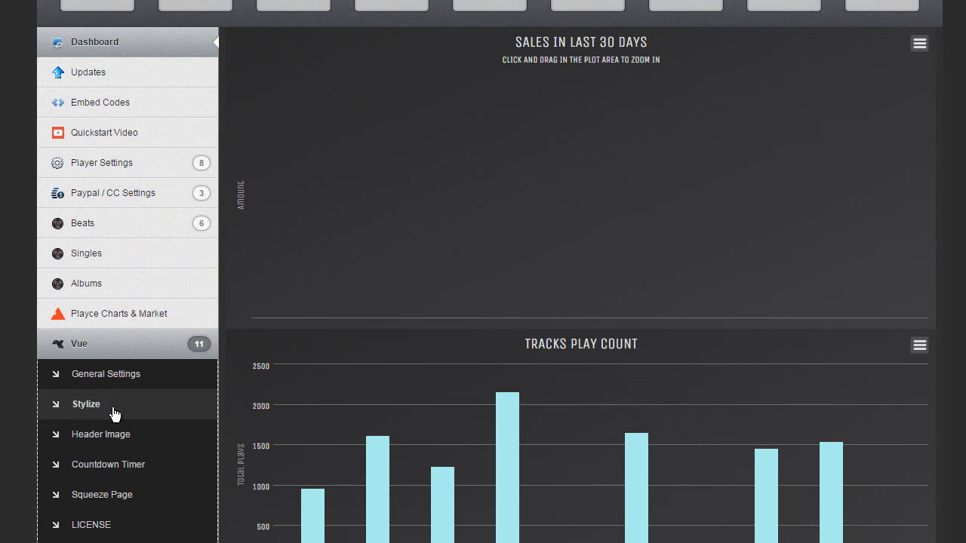
Show the Stylize VUE page with the Default theme, theme-creation and header-image options.
click(86, 404)
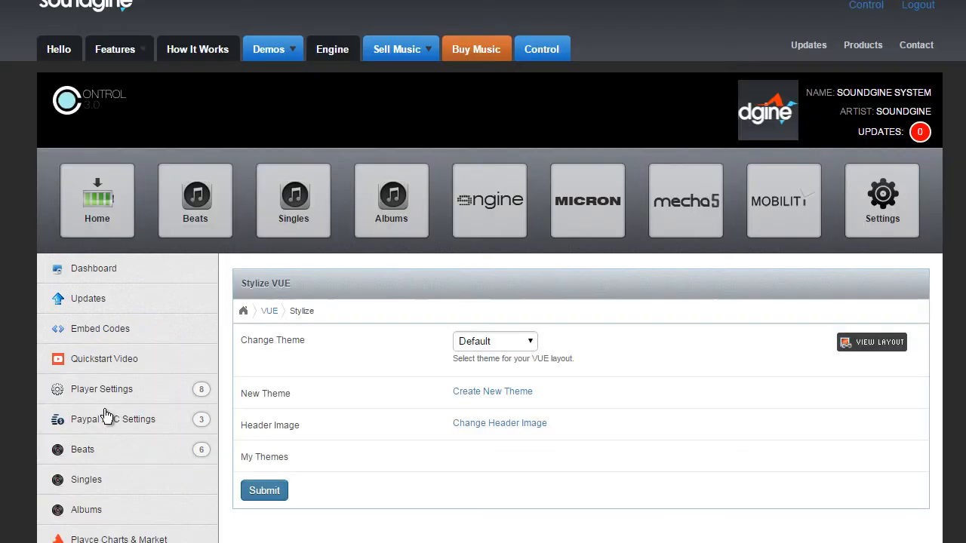
mouse_move(460, 339)
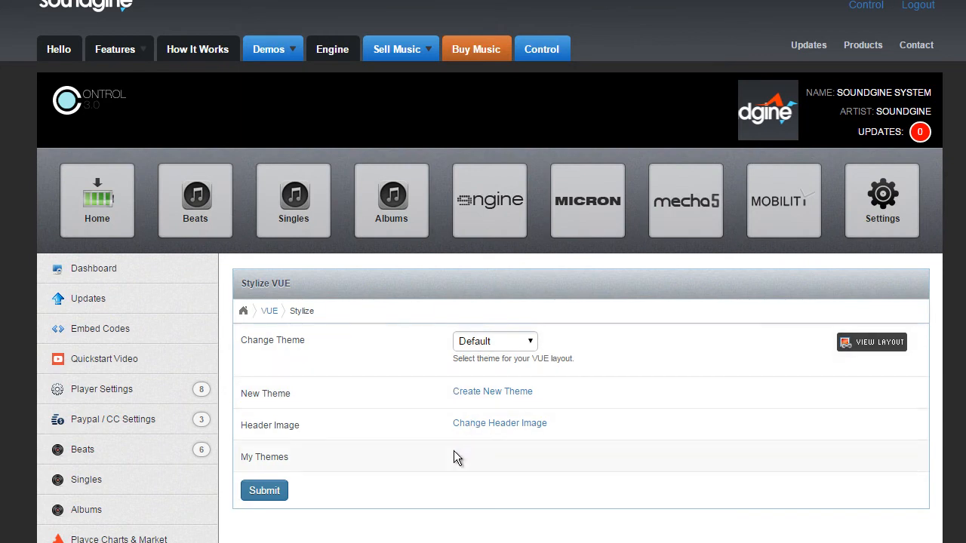
mouse_move(441, 531)
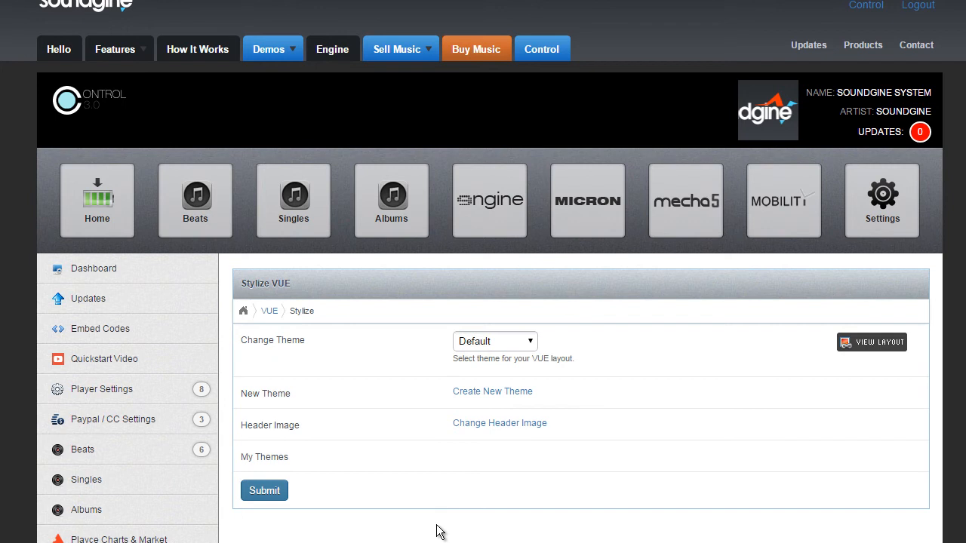
mouse_move(568, 348)
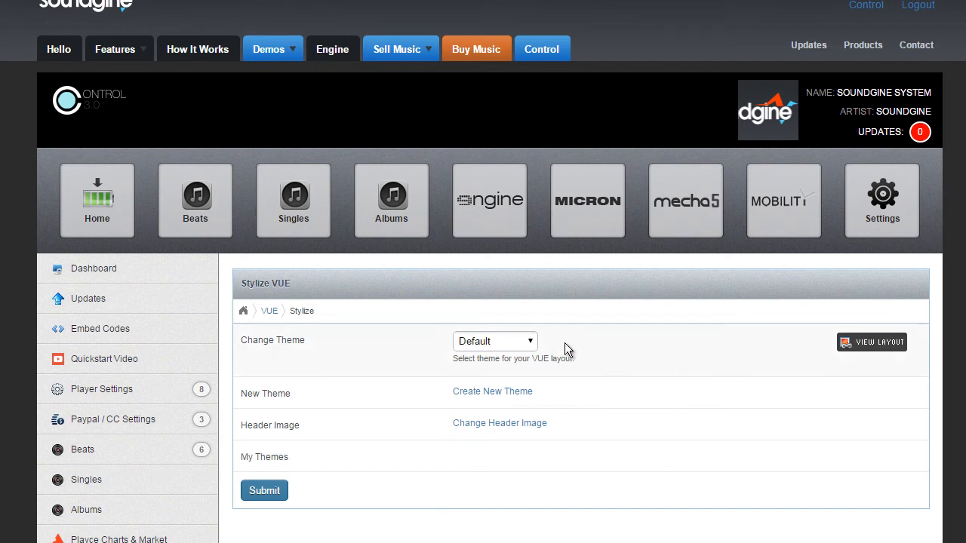
click(495, 341)
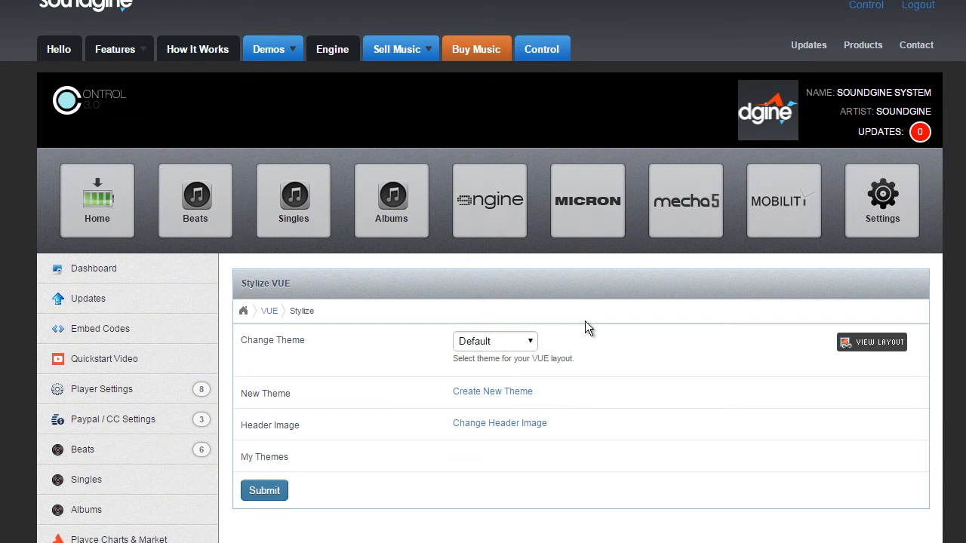
mouse_move(492, 393)
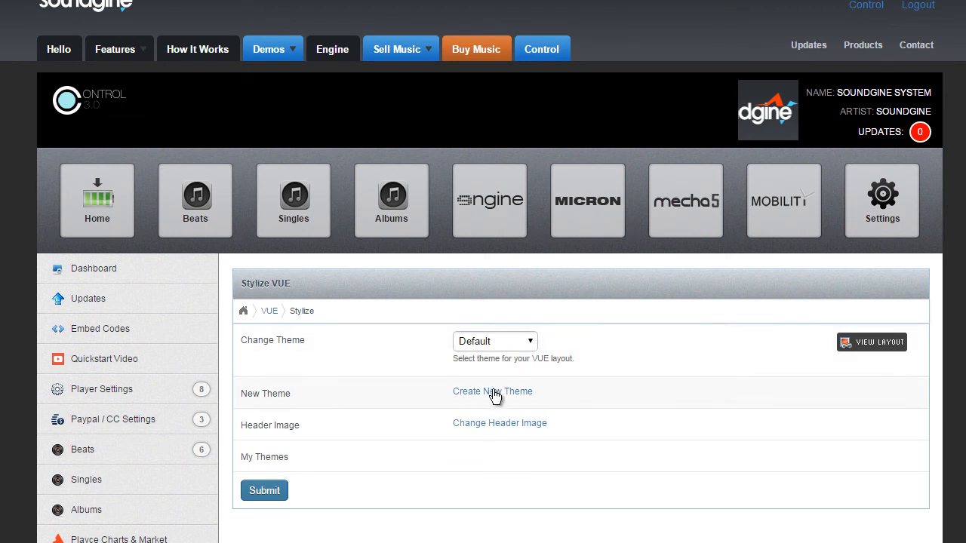
click(492, 391)
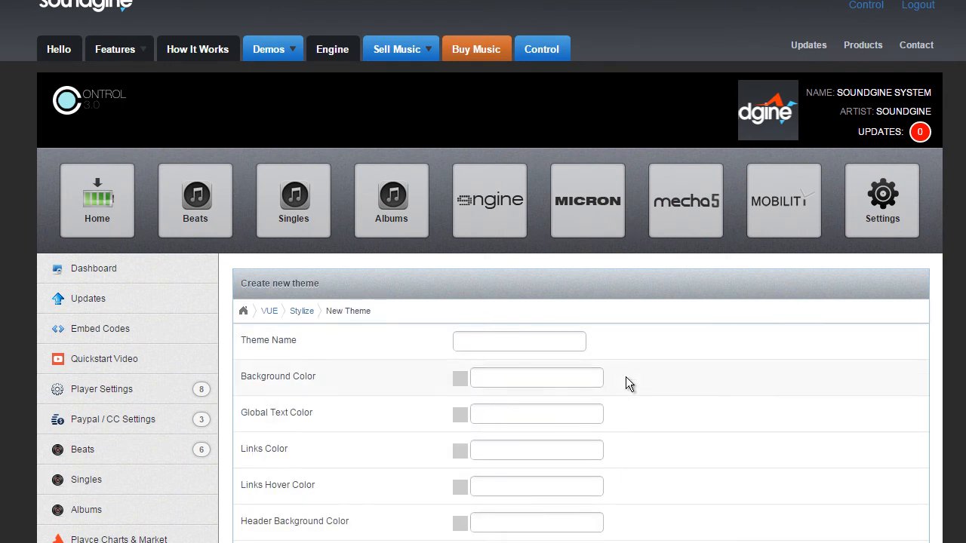
scroll(down, 3)
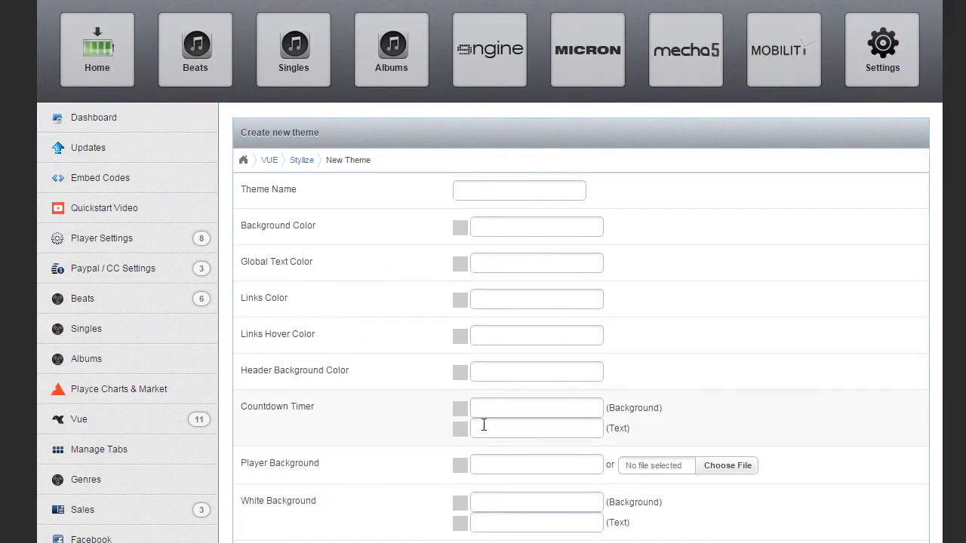
scroll(down, 3)
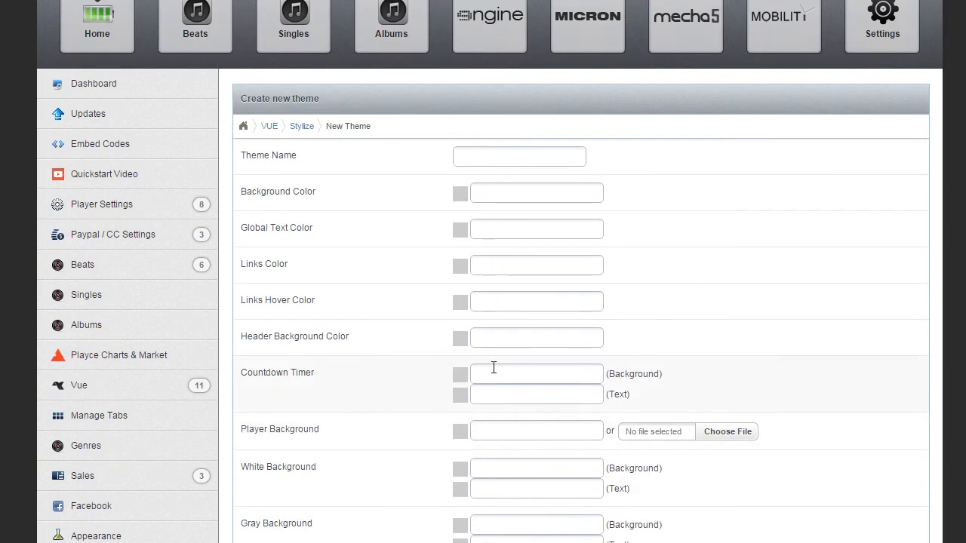
scroll(down, 3)
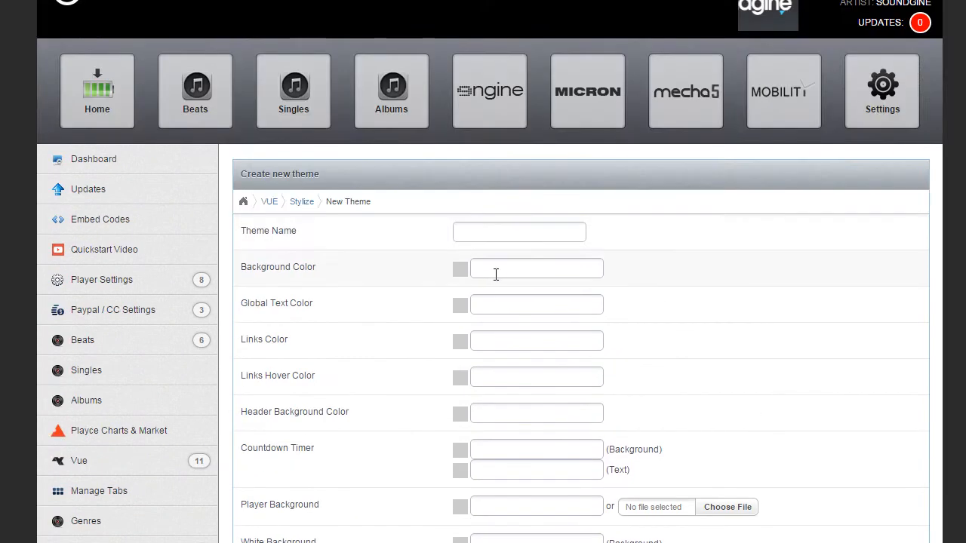
mouse_move(610, 381)
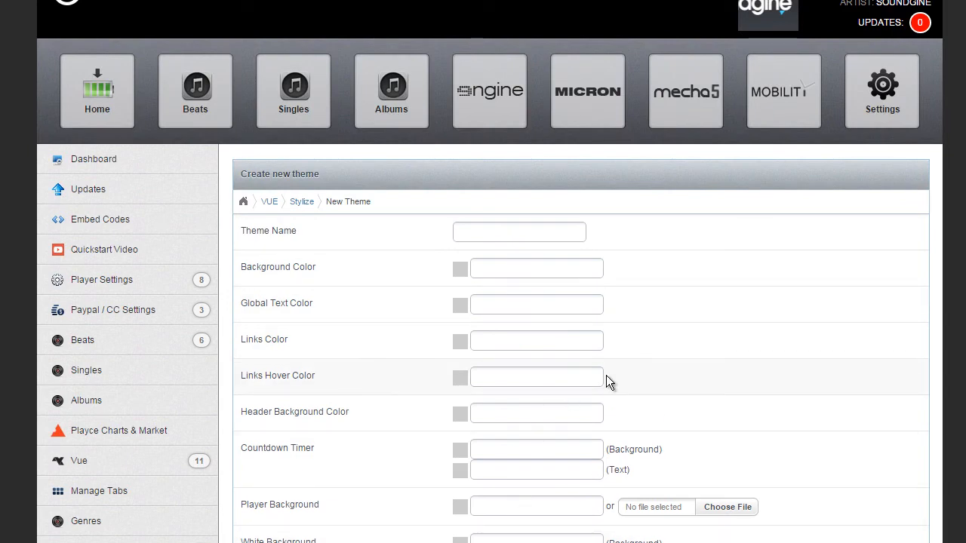
scroll(down, 3)
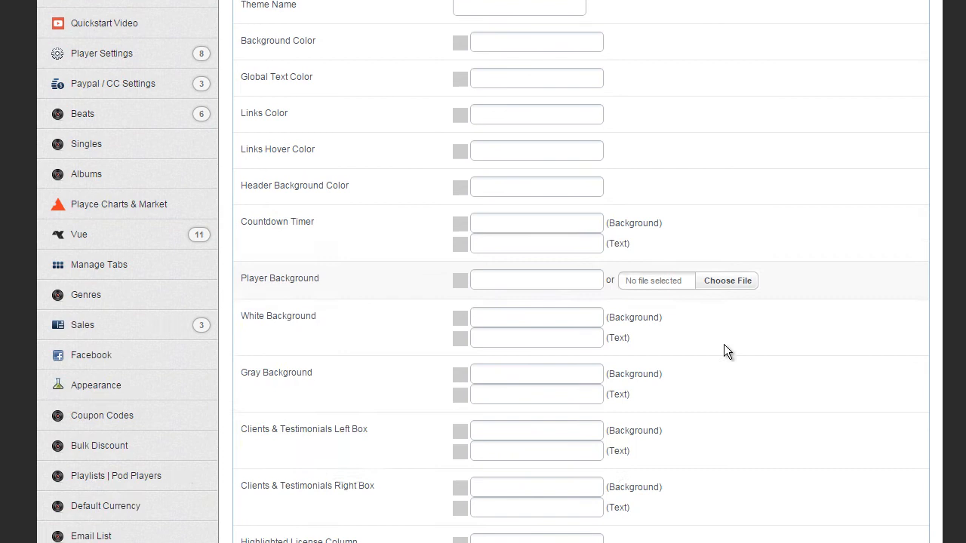
scroll(up, 3)
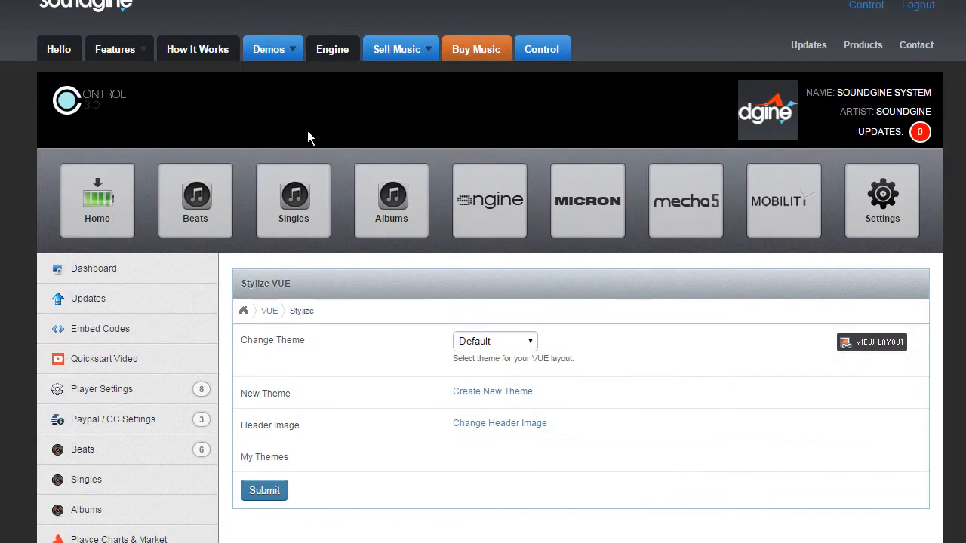
scroll(down, 3)
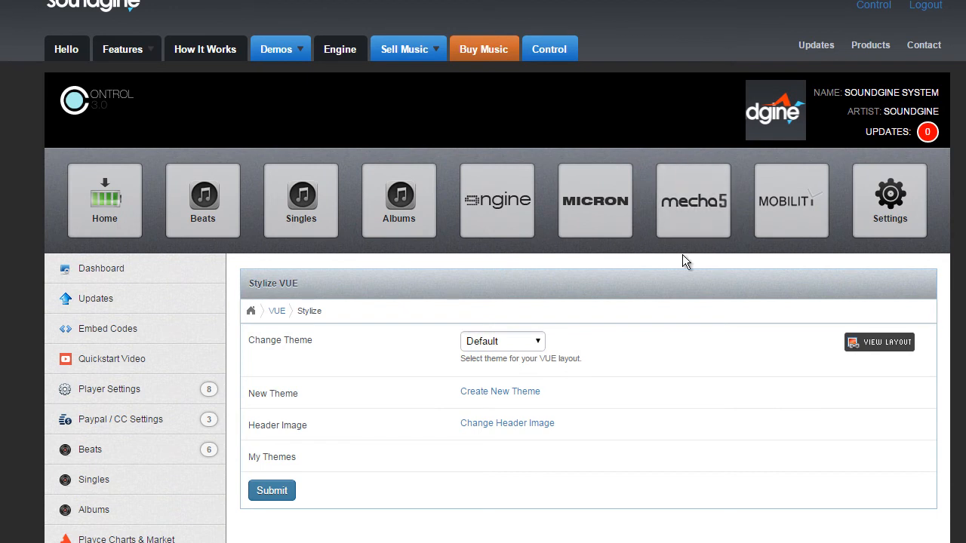
mouse_move(560, 231)
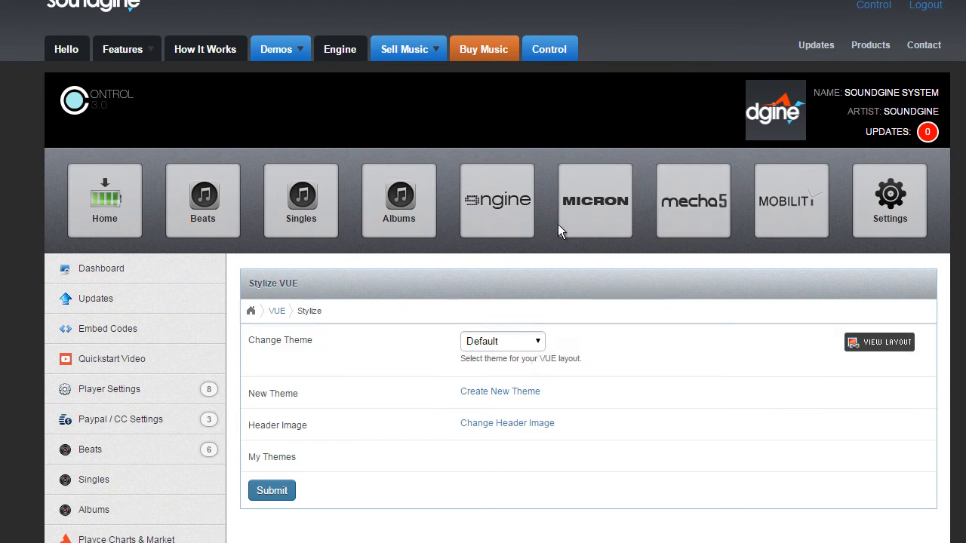
click(879, 341)
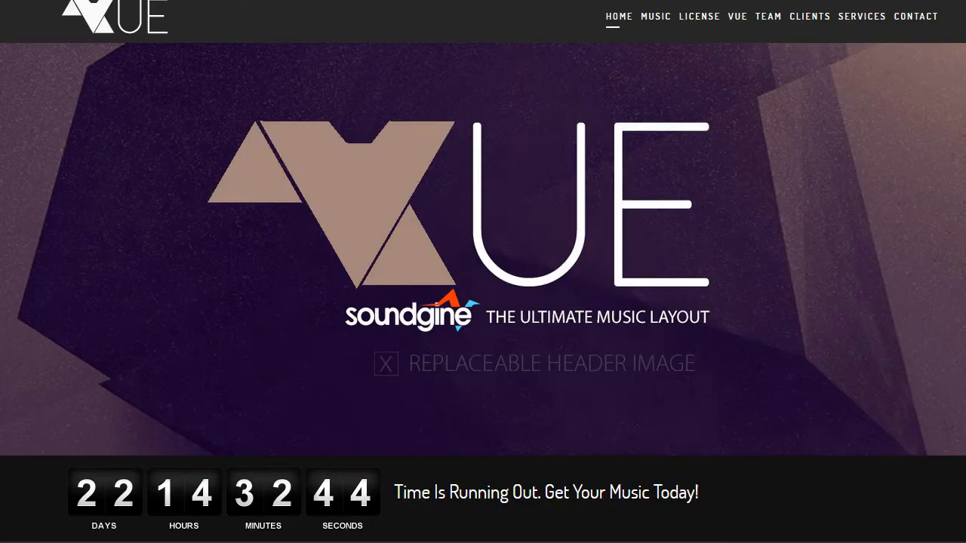
mouse_move(948, 6)
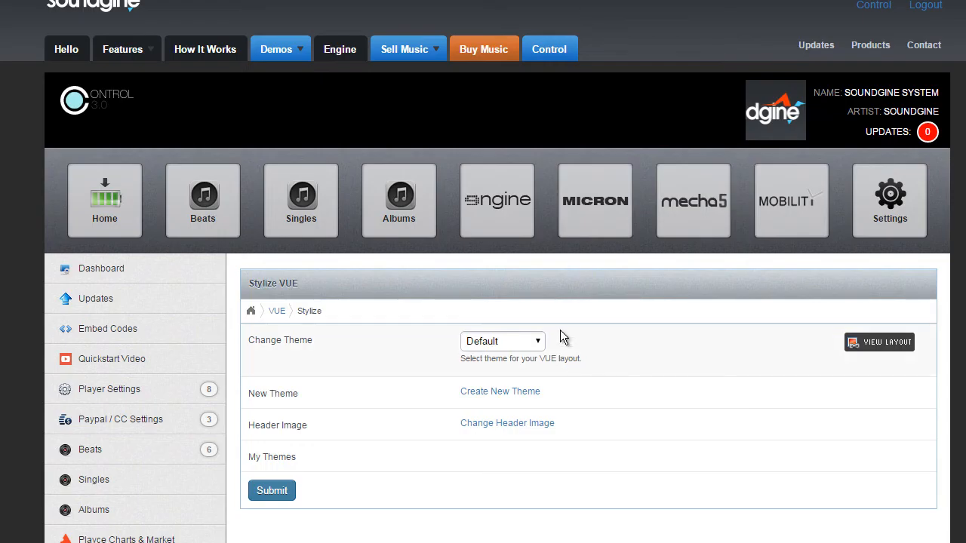
Choose the Custom Color theme with #f21f1f and submit it.
click(501, 341)
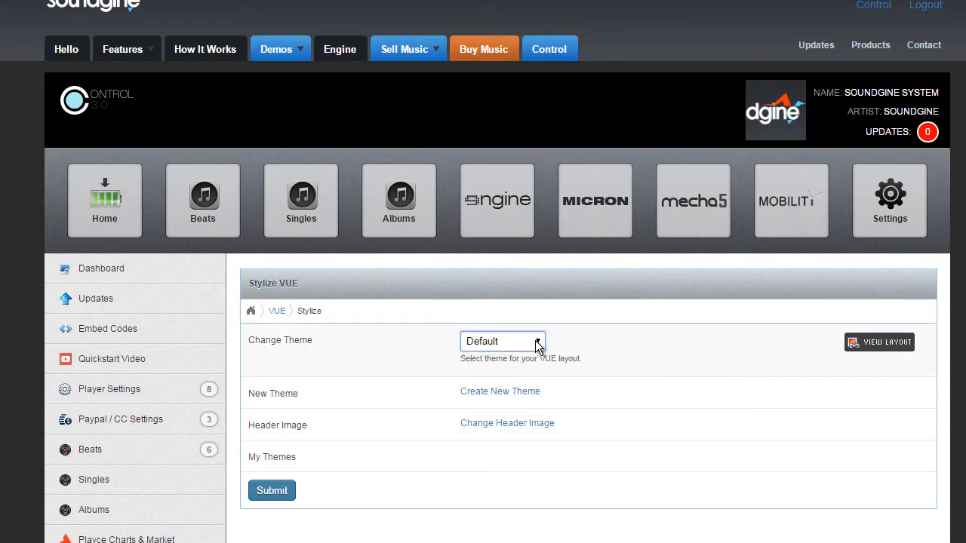
click(501, 341)
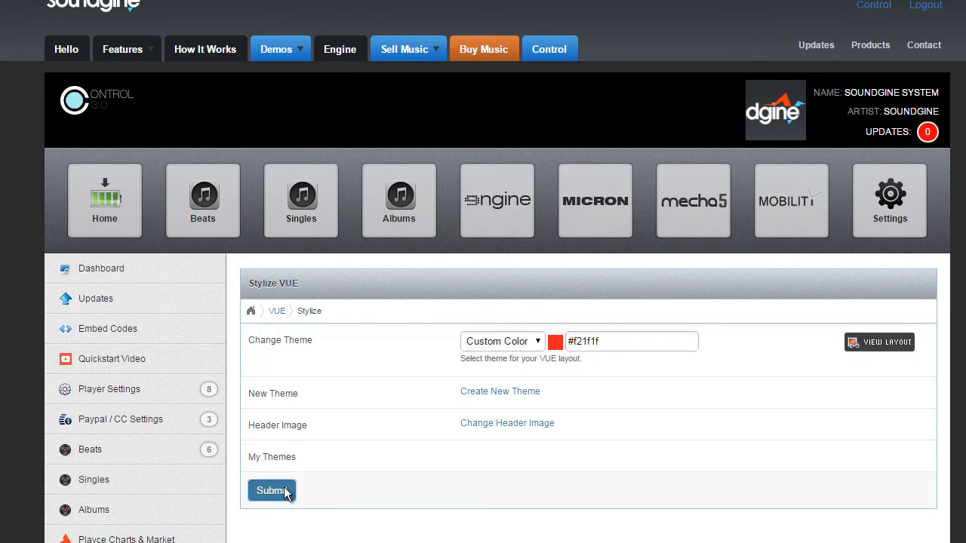
click(272, 491)
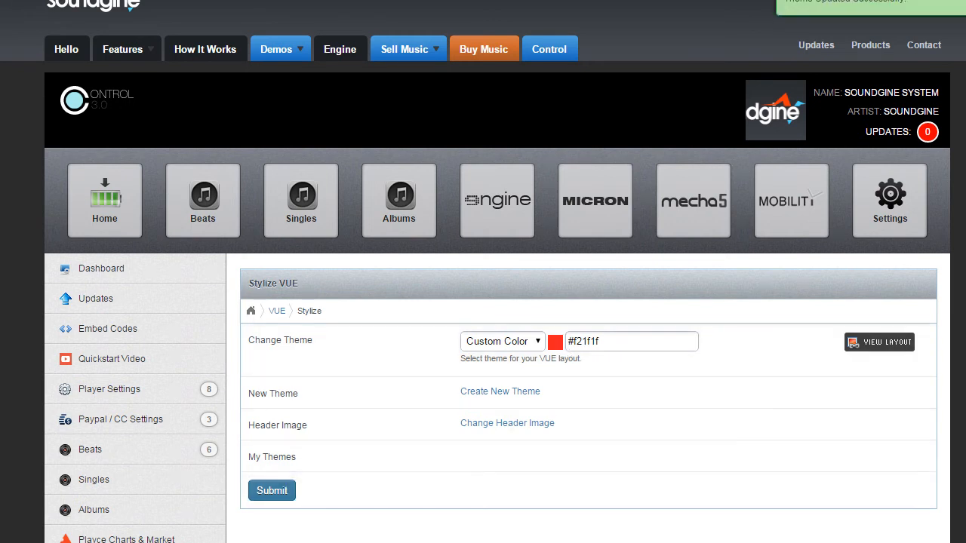
click(271, 491)
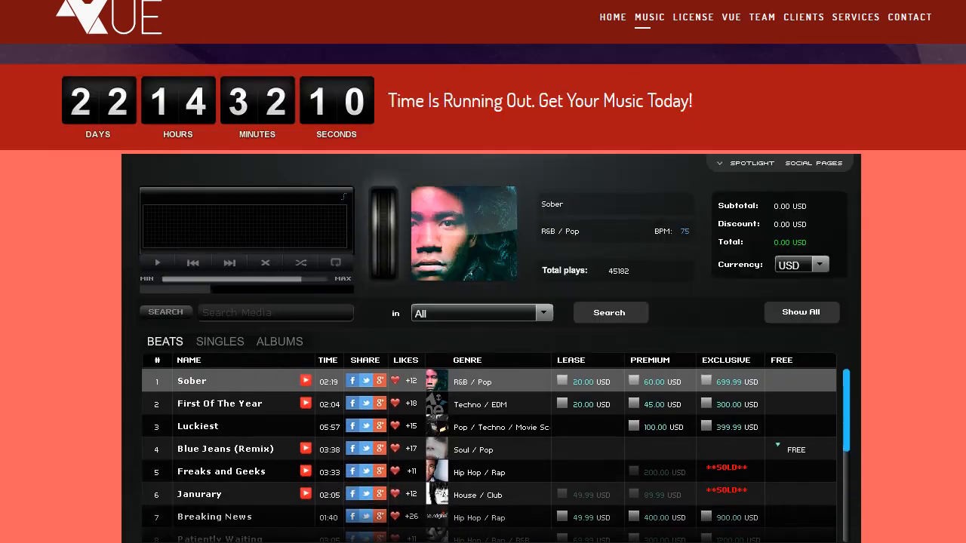
click(693, 17)
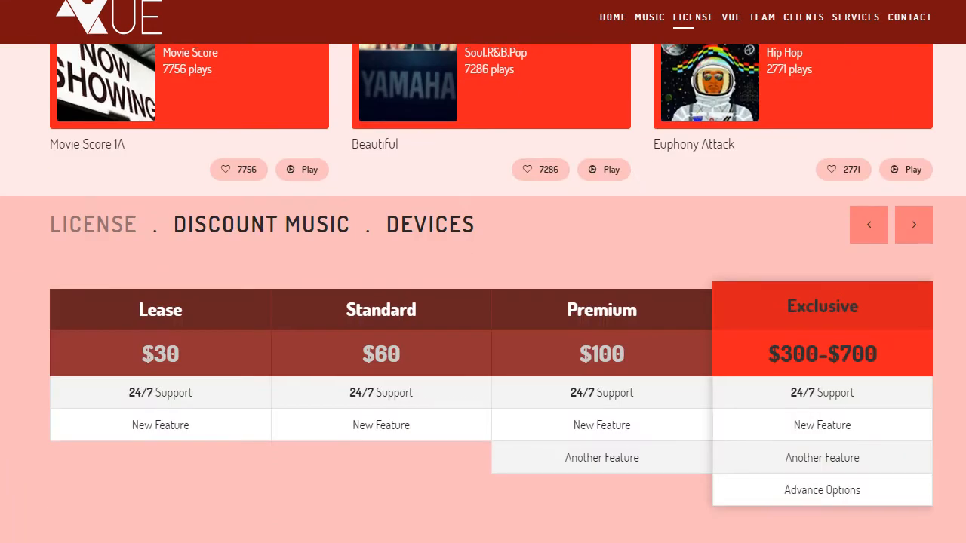
scroll(down, 3)
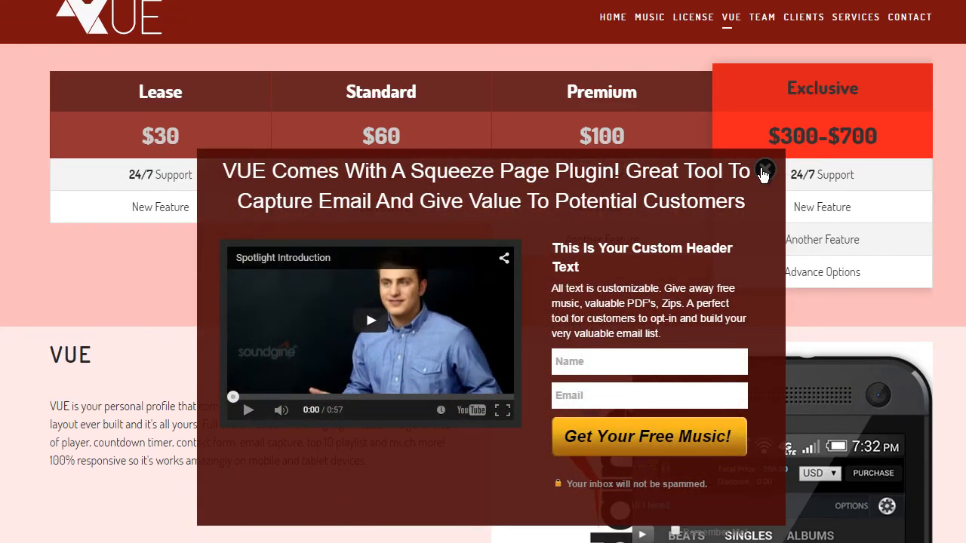
click(764, 169)
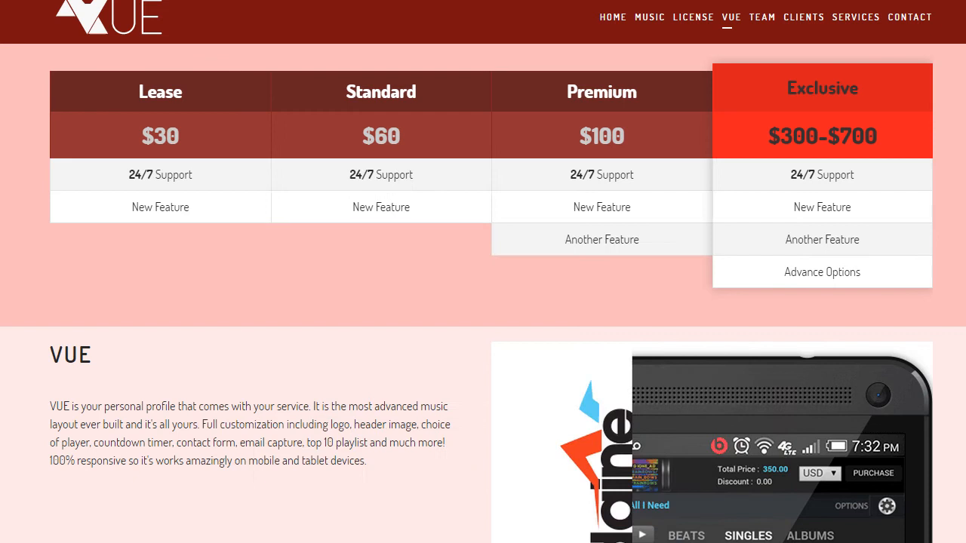
click(855, 16)
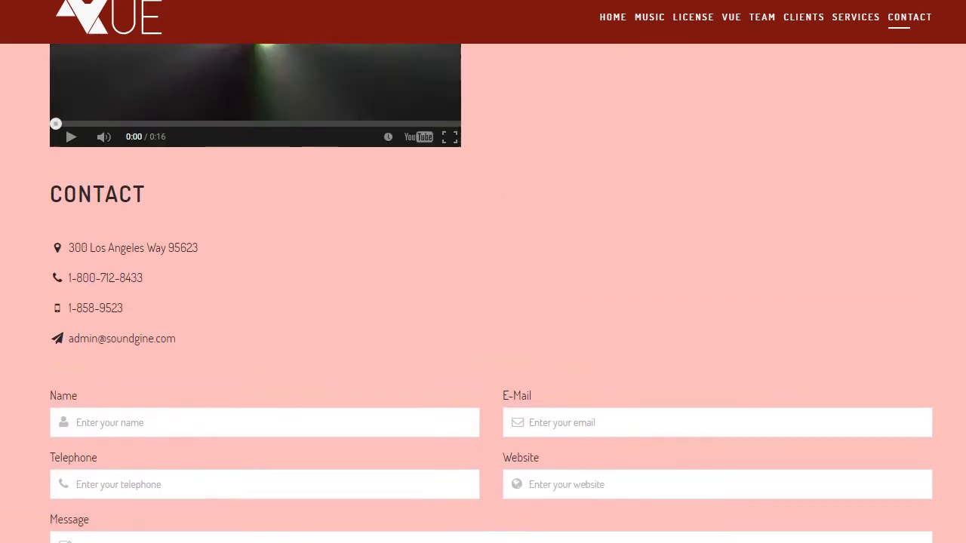
click(693, 17)
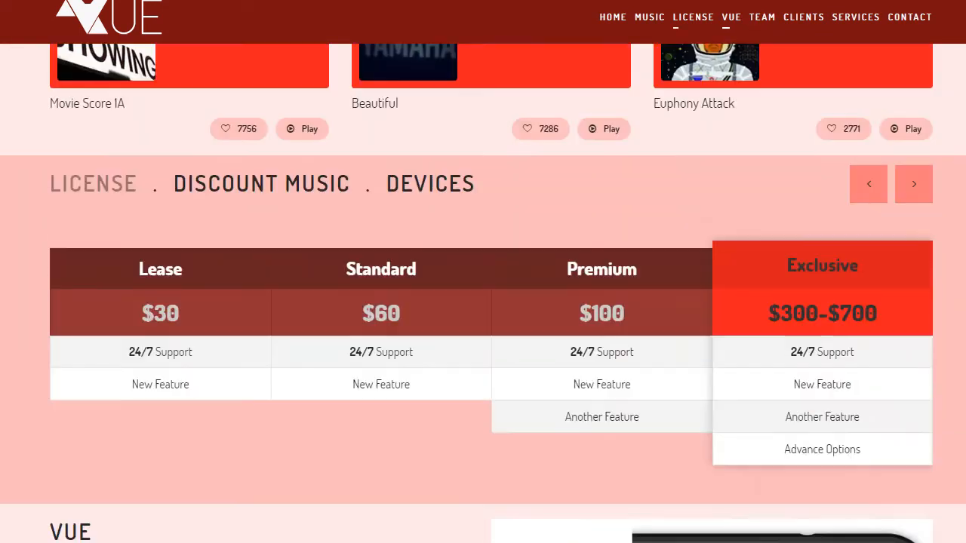
click(613, 17)
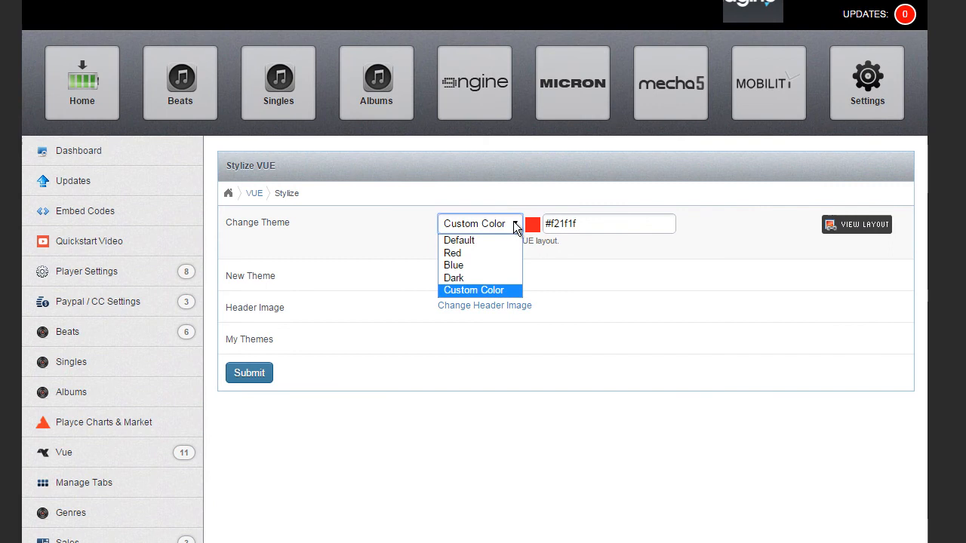
Select the Default theme in Change Theme, replacing the custom red colour.
click(474, 290)
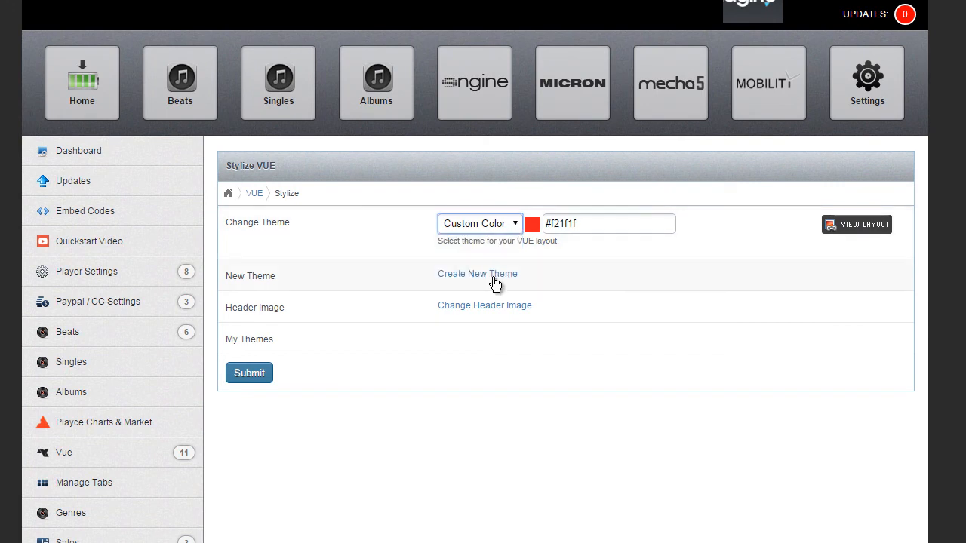
mouse_move(491, 281)
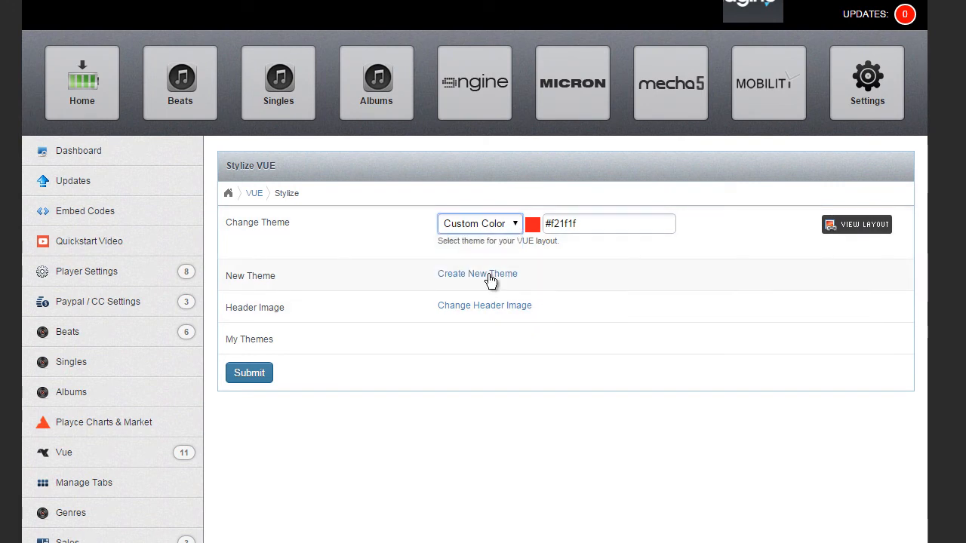
click(480, 223)
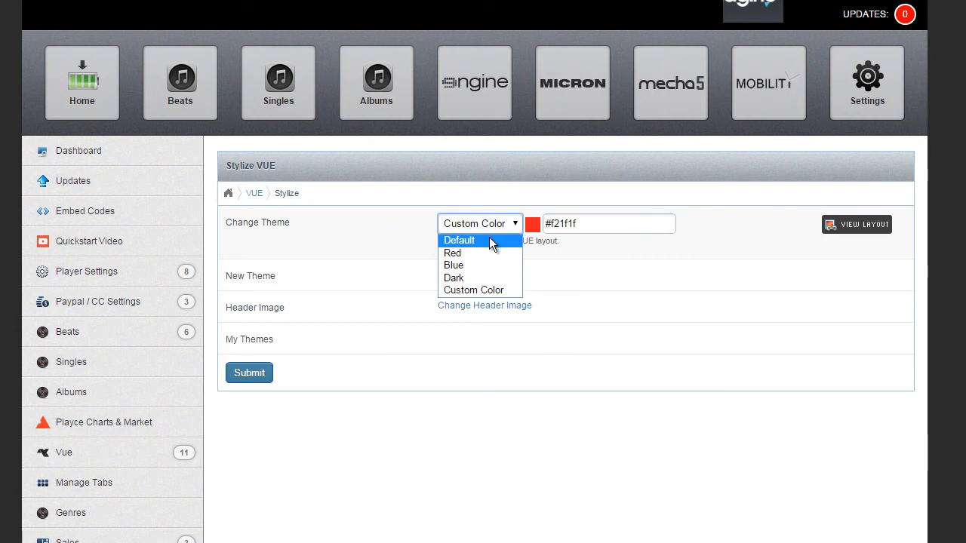
click(459, 240)
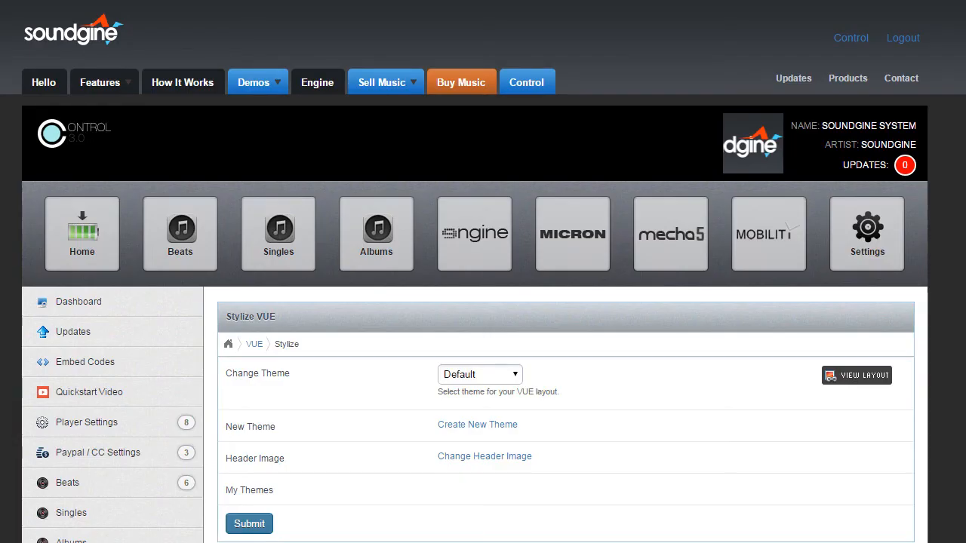
scroll(down, 3)
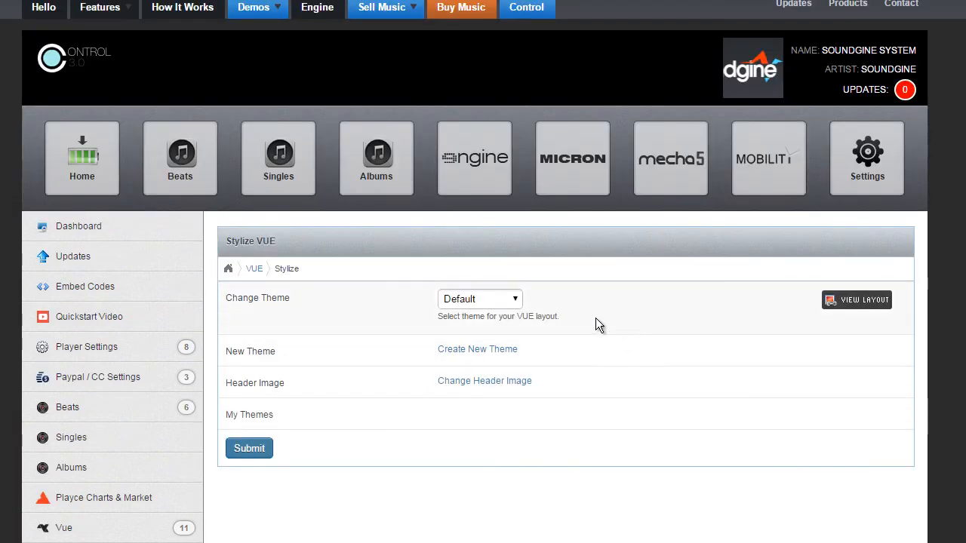
Start a new theme named 'New' and pick a blue header background colour.
click(477, 348)
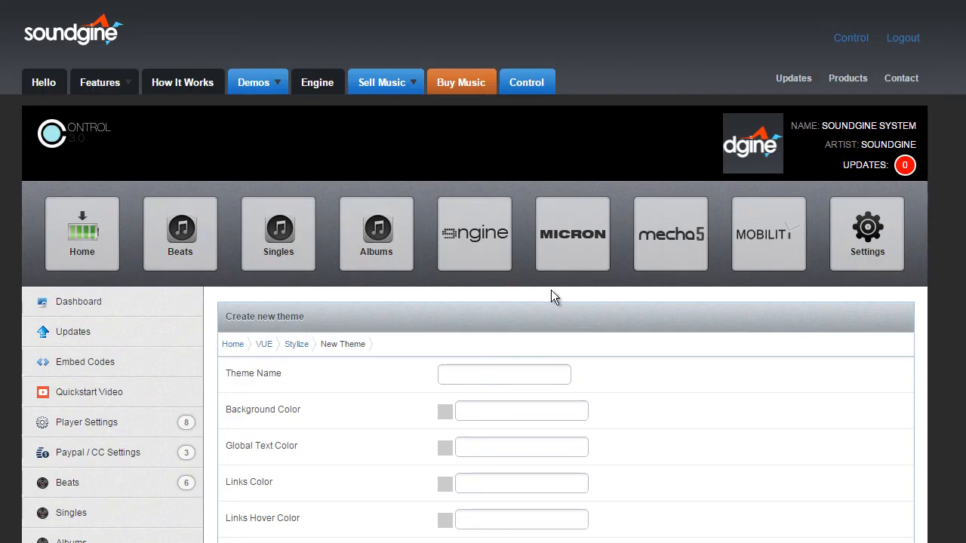
click(505, 375)
text(New)
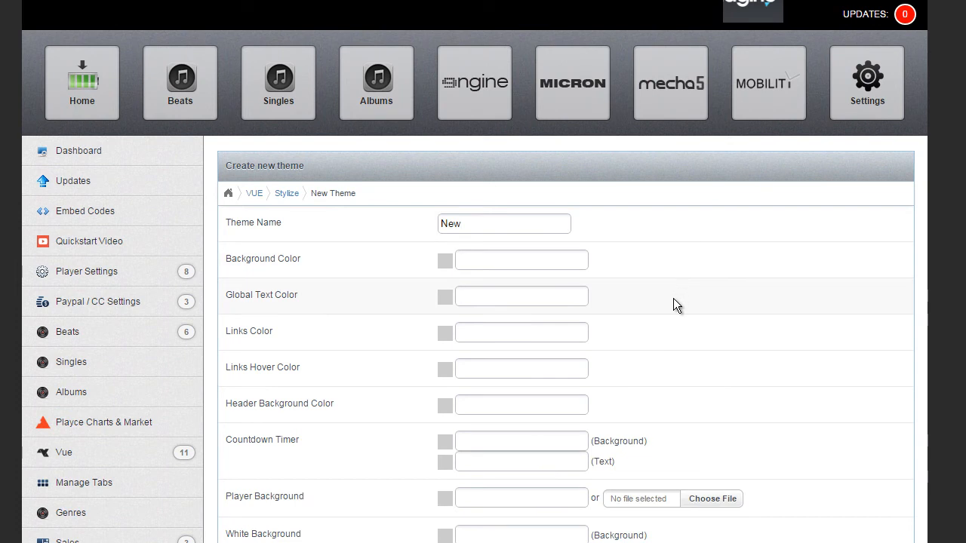
scroll(down, 3)
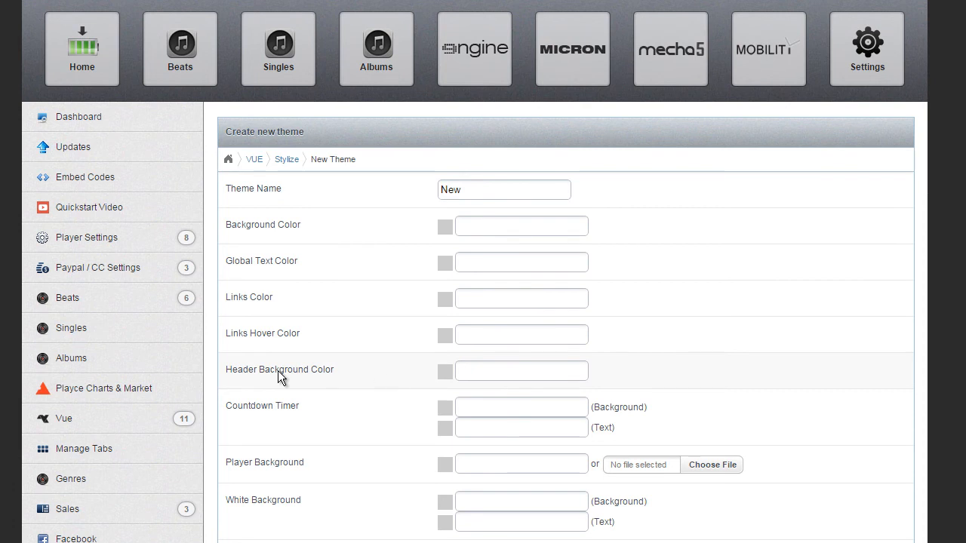
click(444, 372)
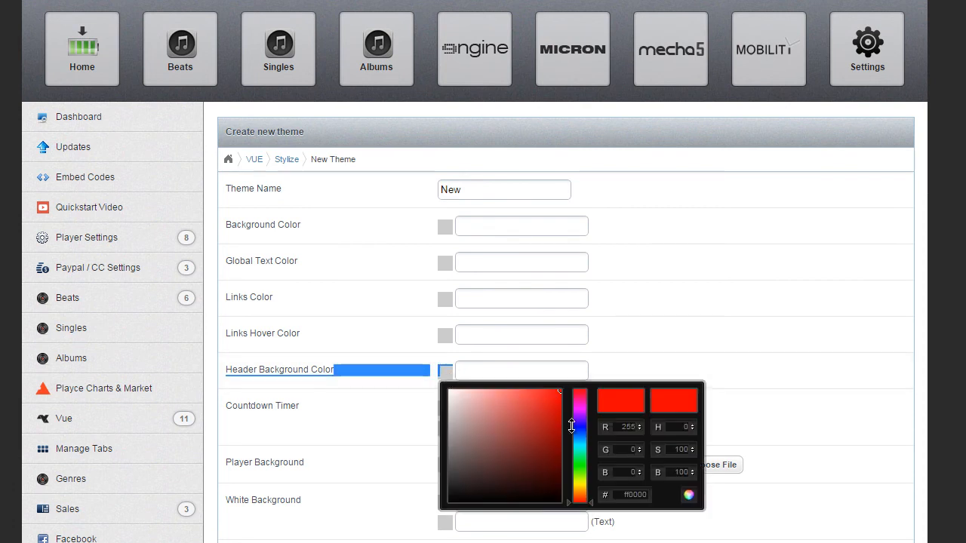
drag(579, 421, 580, 440)
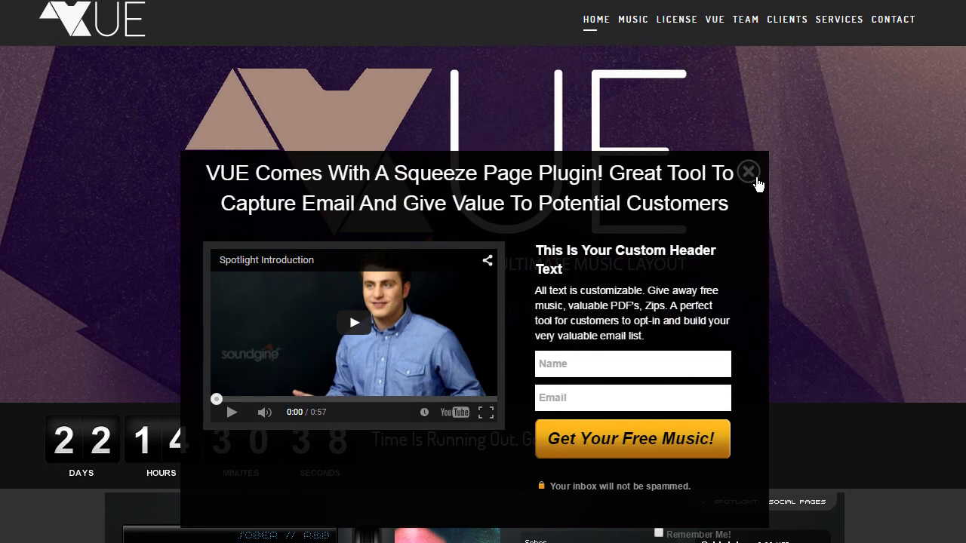
Dismiss the squeeze-page popup and view the VUE site's blue header bar.
click(749, 169)
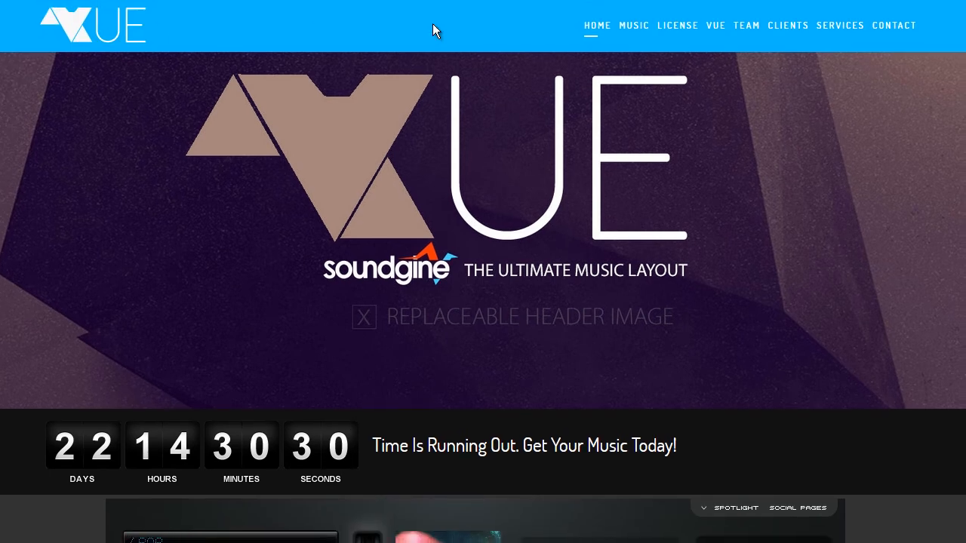
mouse_move(890, 163)
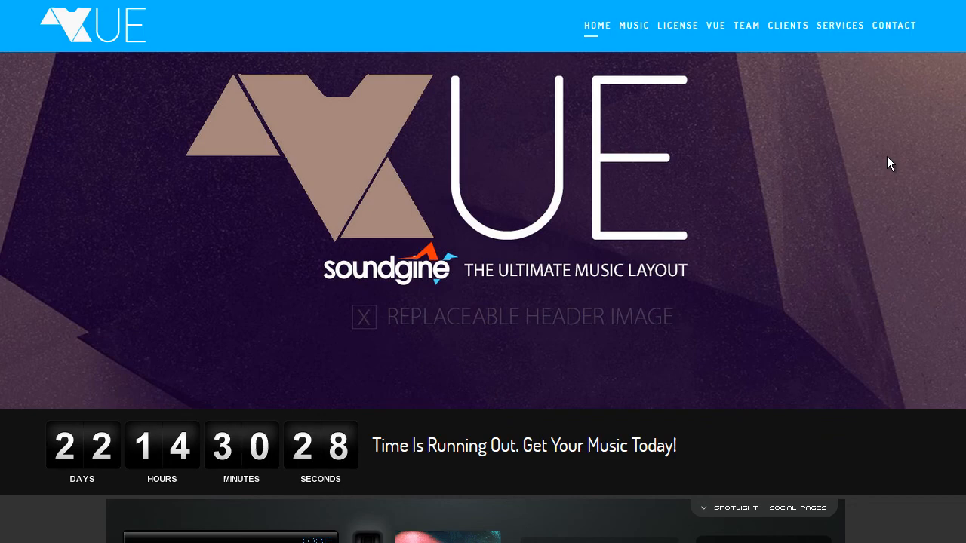
scroll(down, 3)
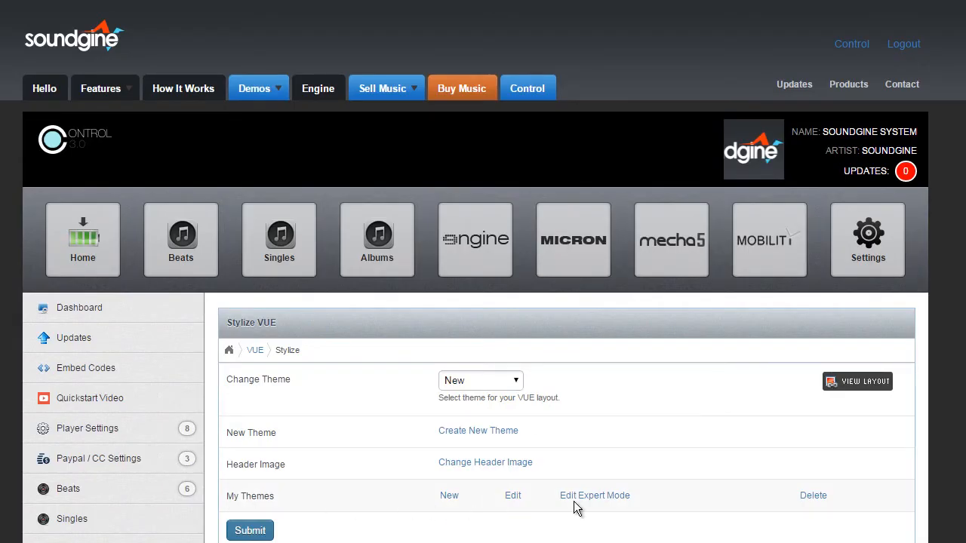
mouse_move(513, 499)
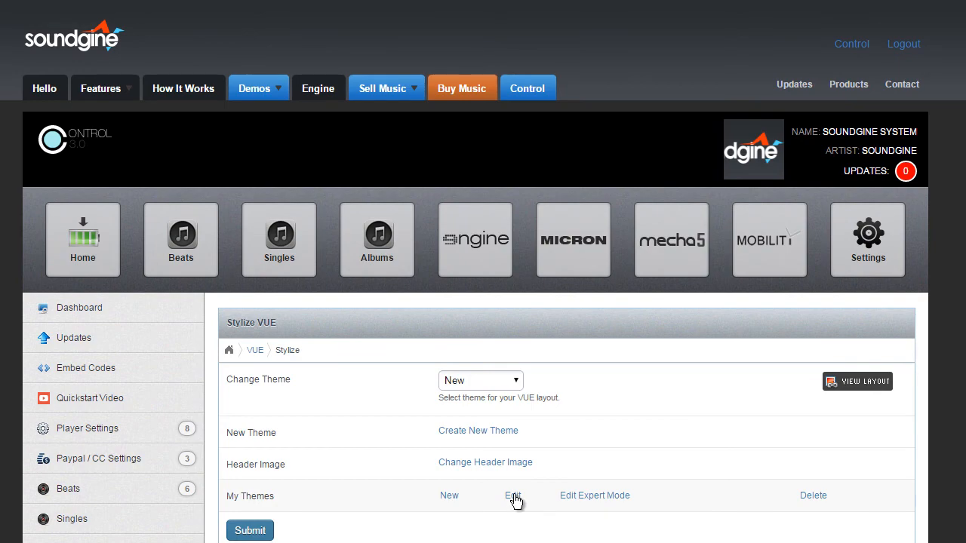
Edit the 'New' theme and begin choosing a player background image file.
click(513, 495)
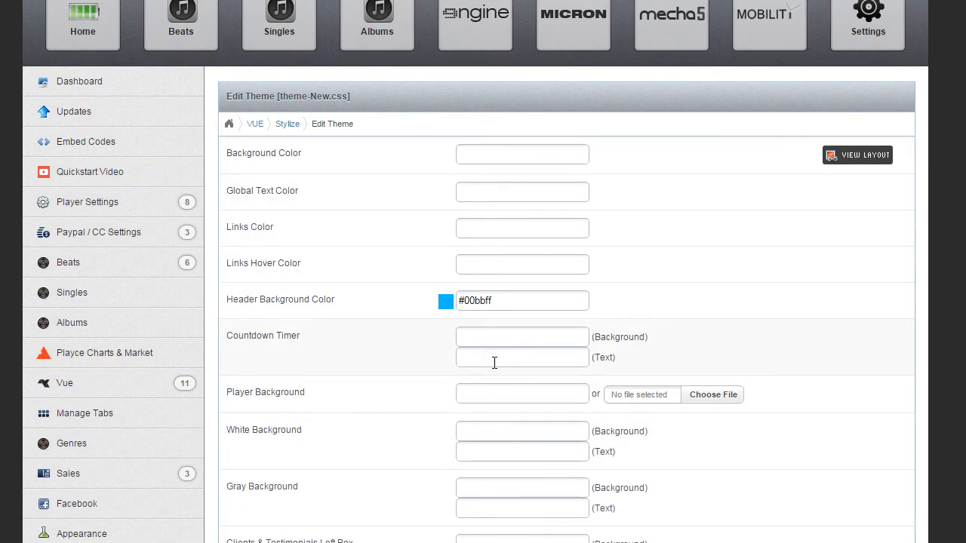
mouse_move(708, 410)
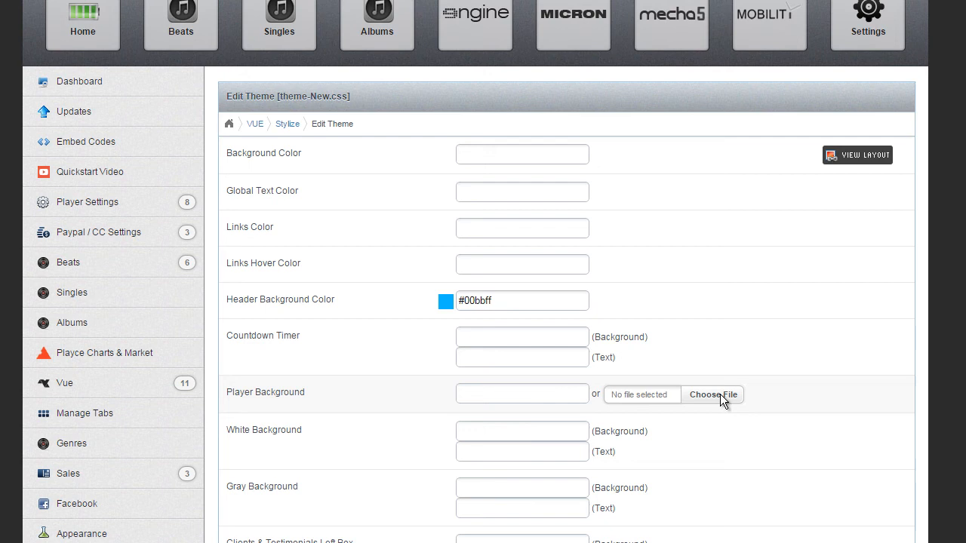
click(712, 394)
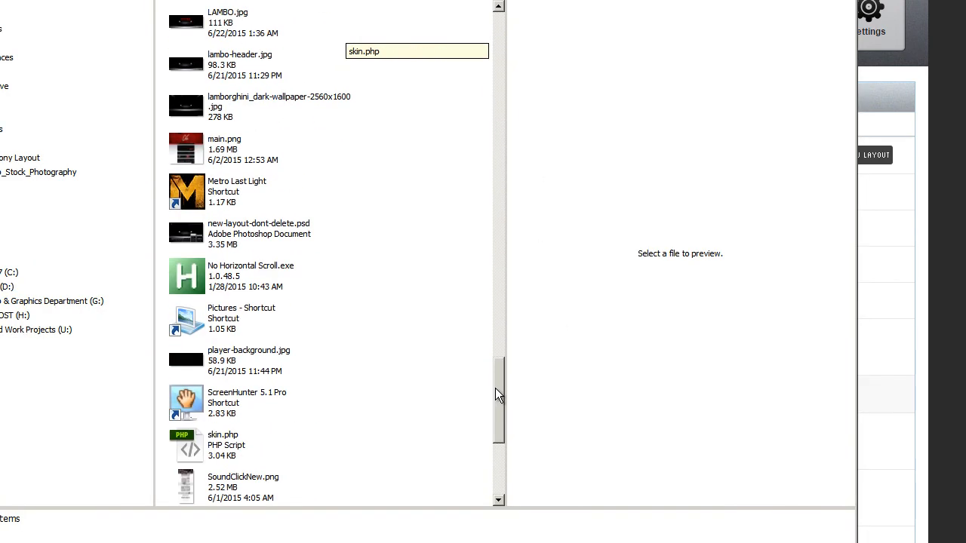
Select player-background.jpg as the theme's player background image.
click(249, 359)
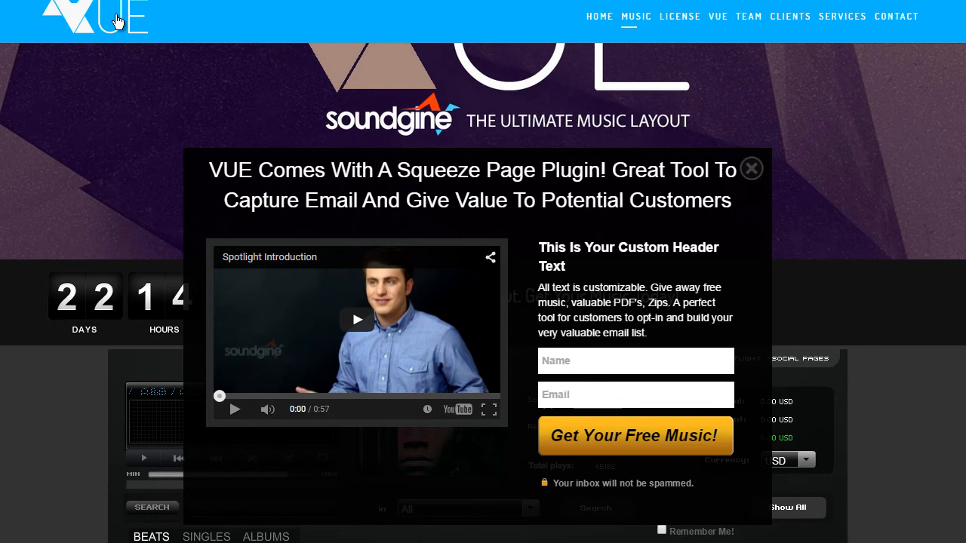
Close the squeeze-page popup, view the blue-headered music section, and return to theme editing.
click(751, 169)
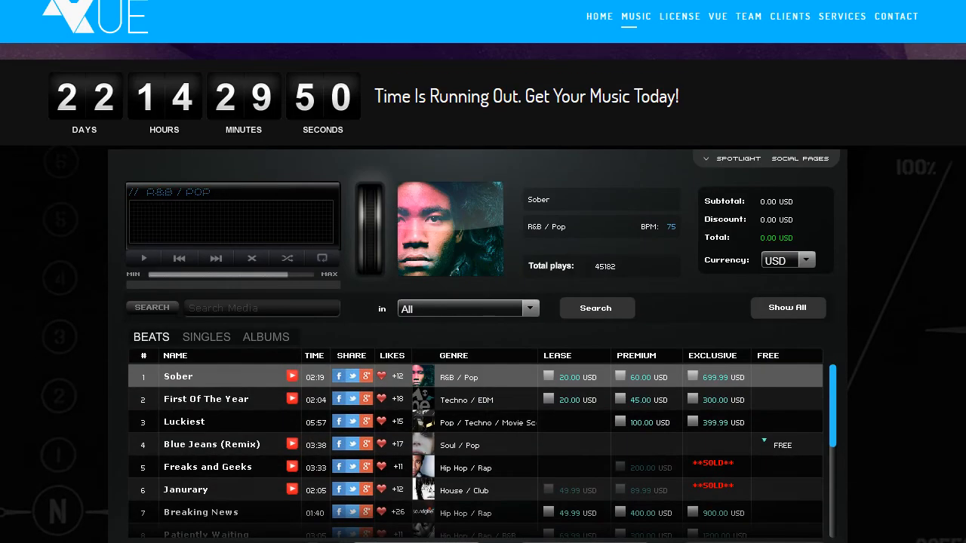
scroll(down, 3)
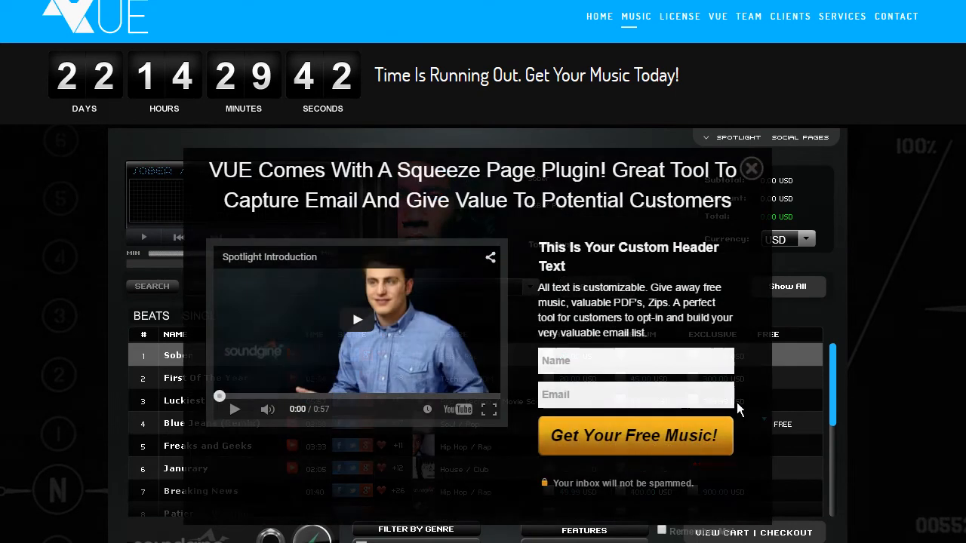
click(751, 169)
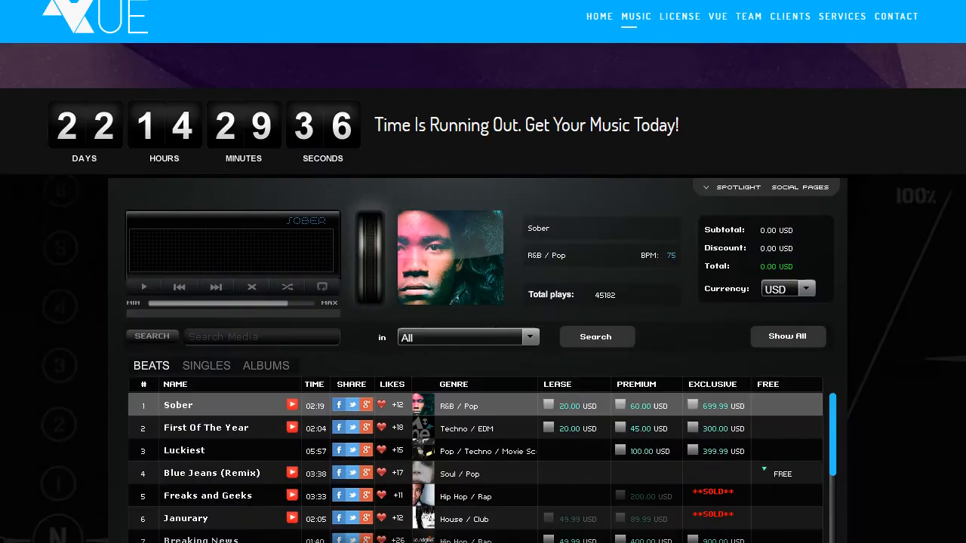
click(599, 15)
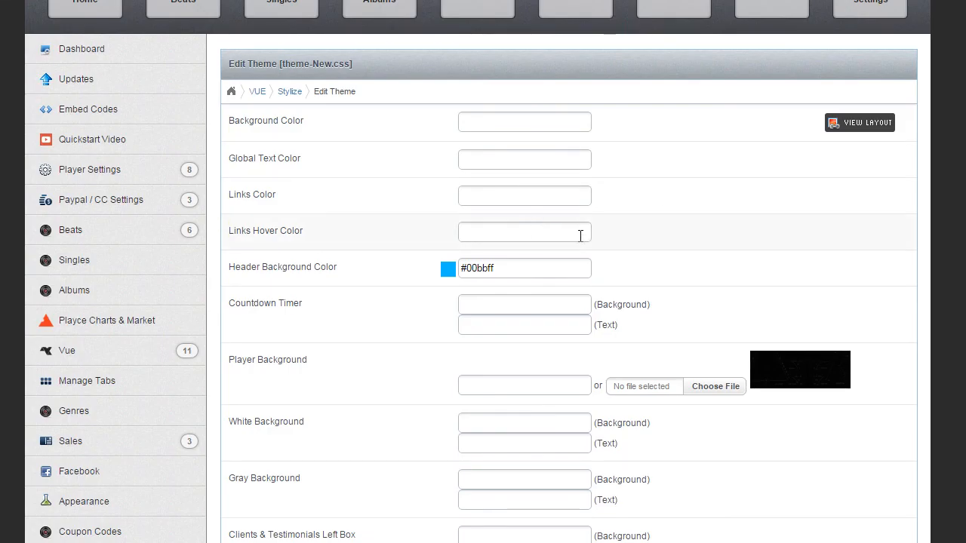
mouse_move(713, 290)
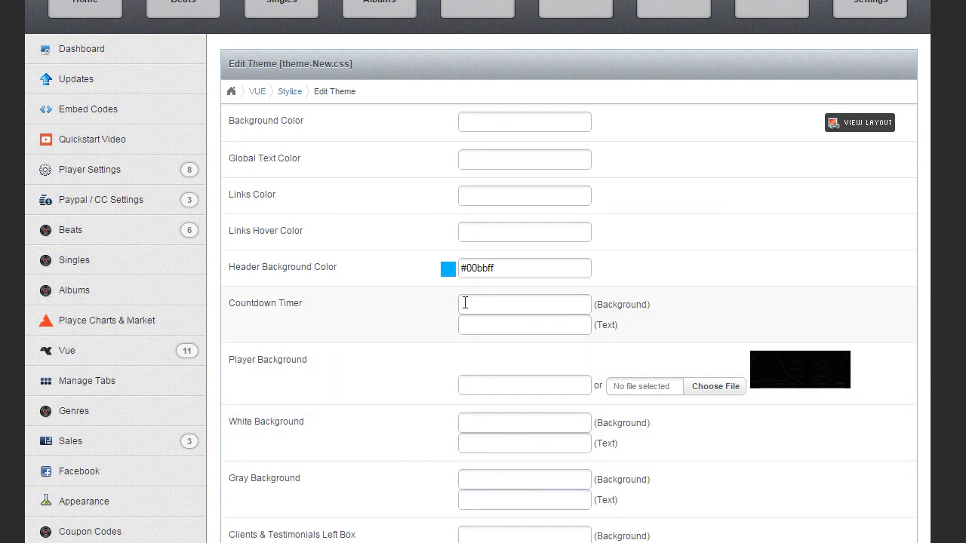
mouse_move(474, 299)
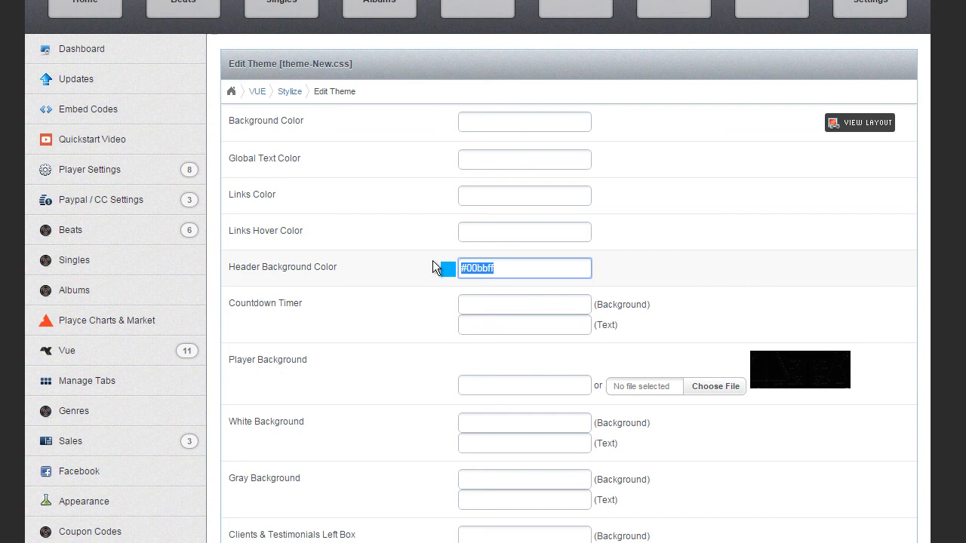
click(523, 269)
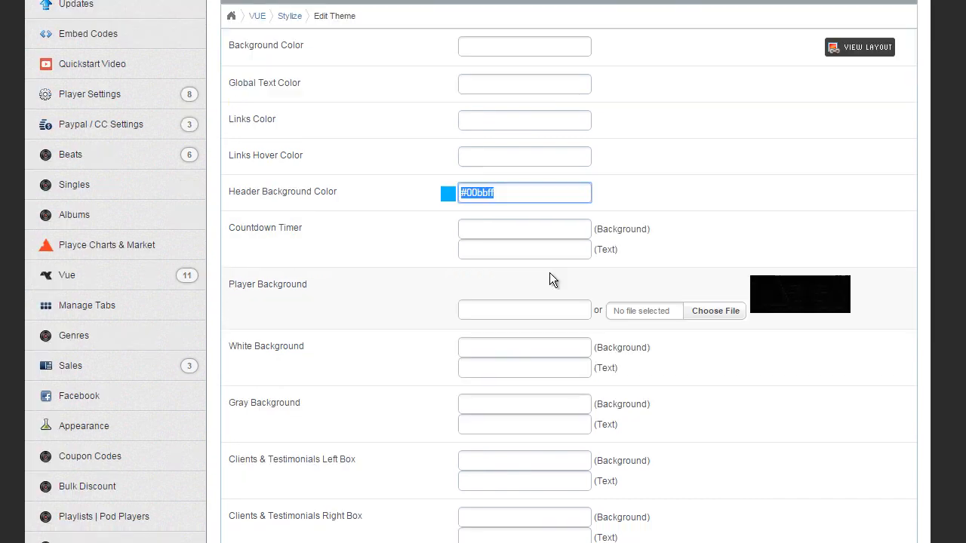
click(525, 347)
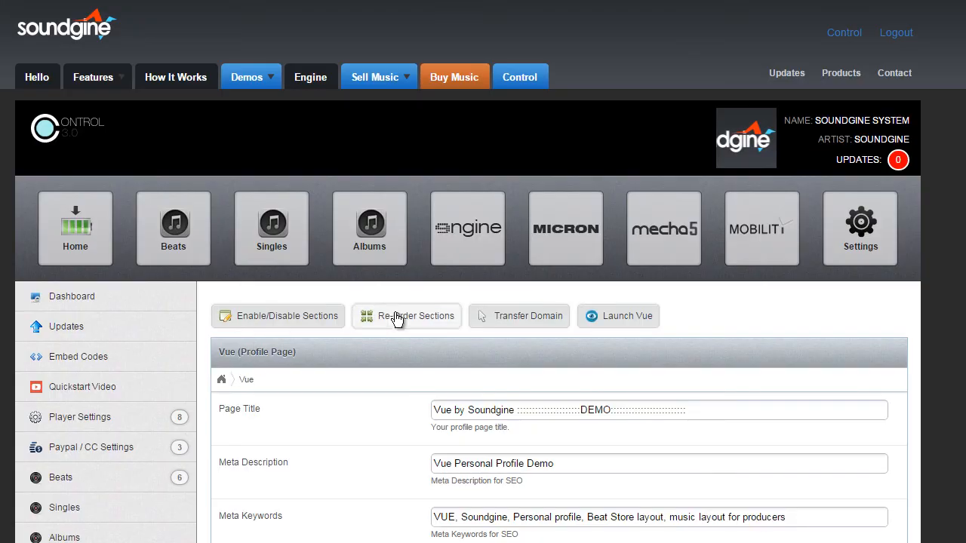
mouse_move(626, 315)
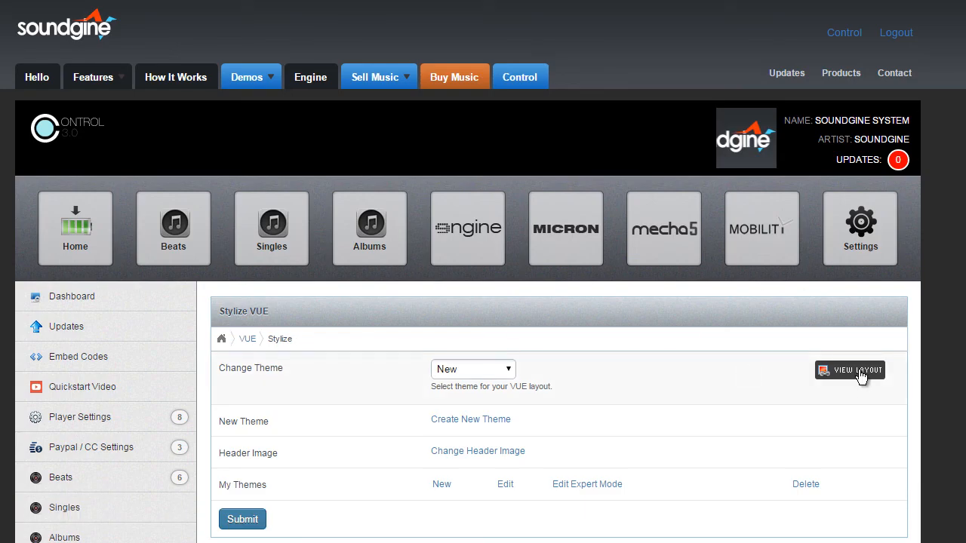
mouse_move(858, 384)
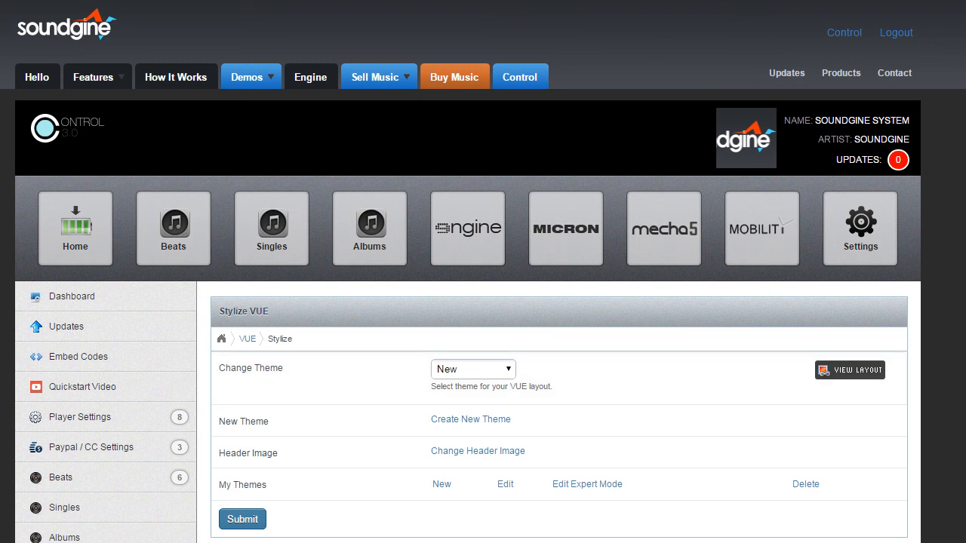
Reach the Stylize VUE page showing the New theme selected with its edit options.
click(849, 369)
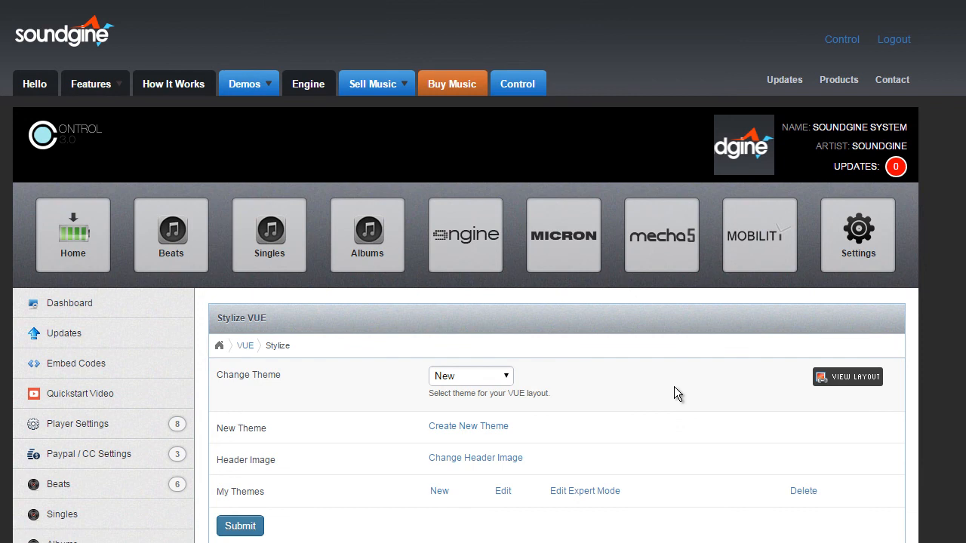
scroll(down, 3)
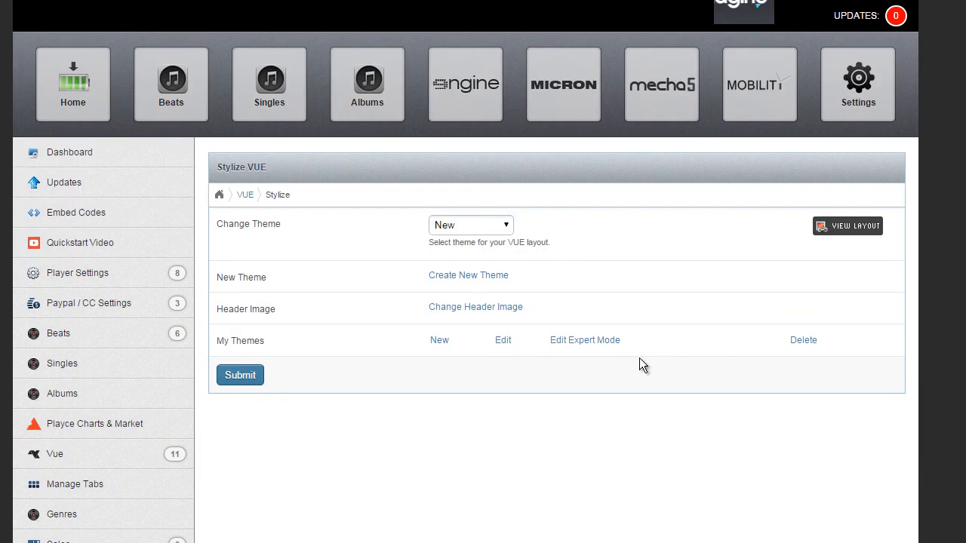
mouse_move(504, 313)
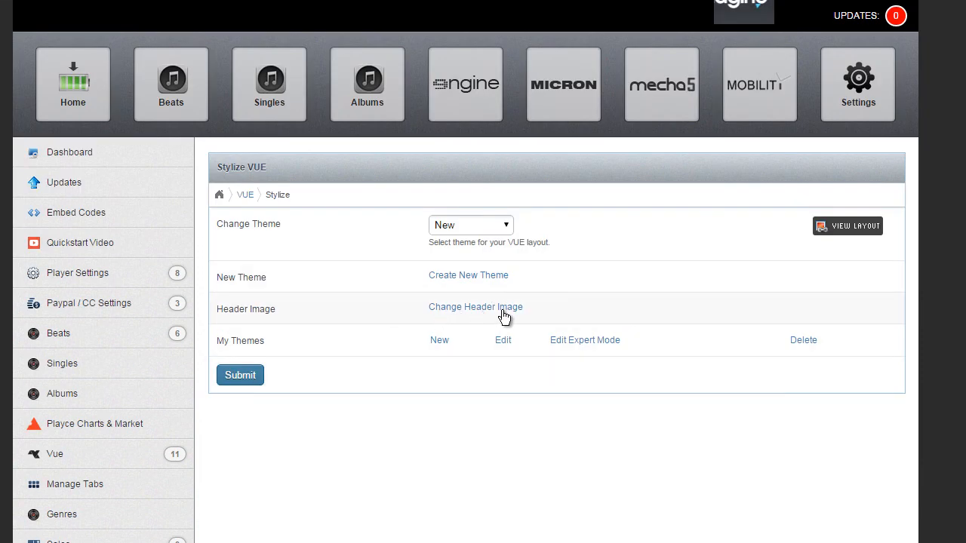
click(475, 307)
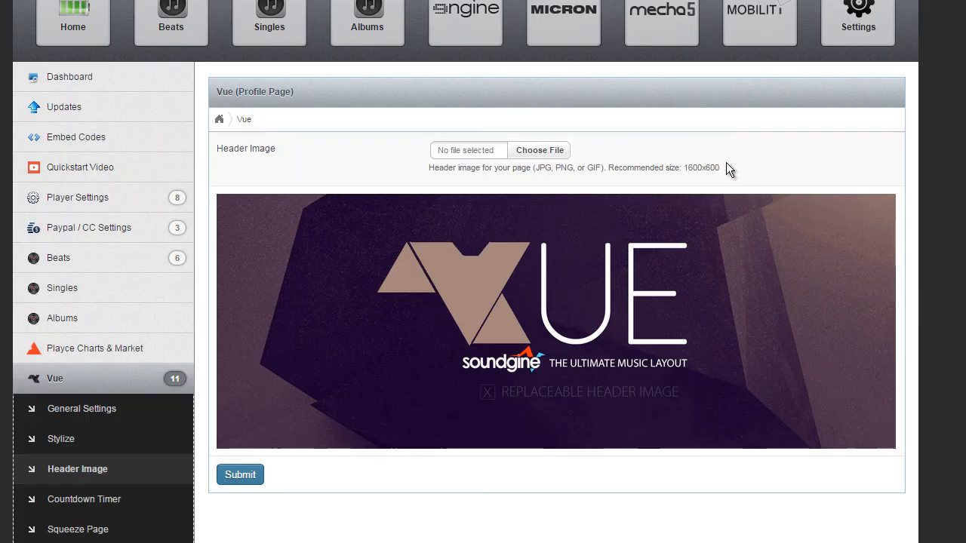
mouse_move(336, 274)
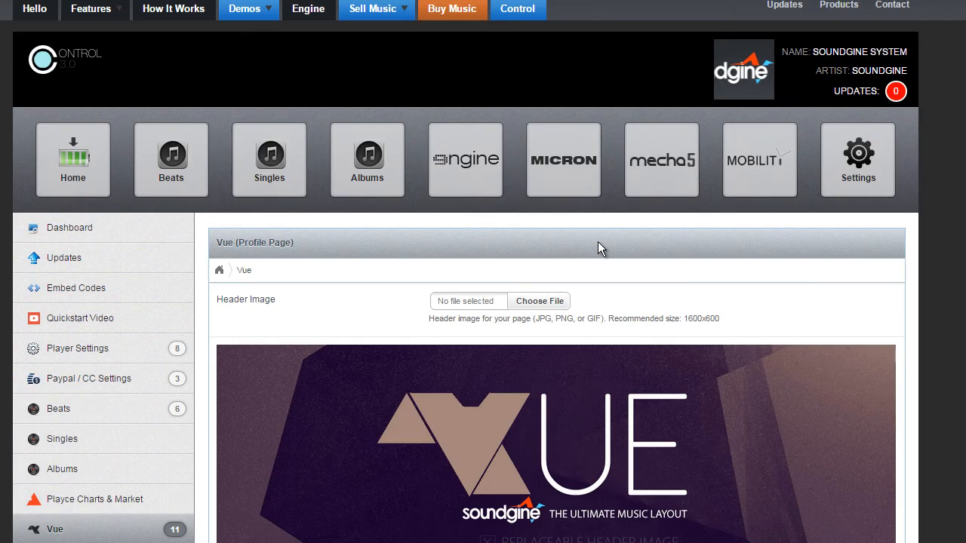
mouse_move(621, 283)
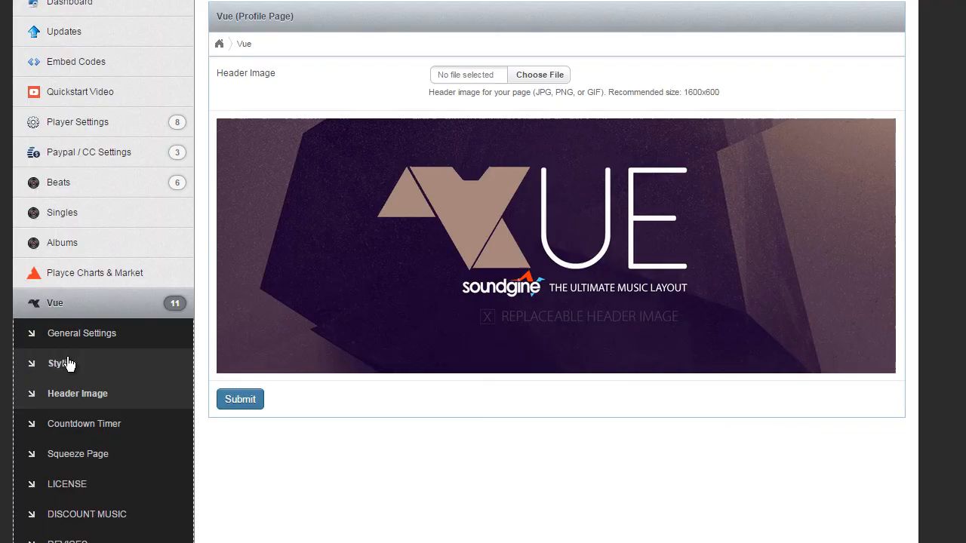
click(57, 362)
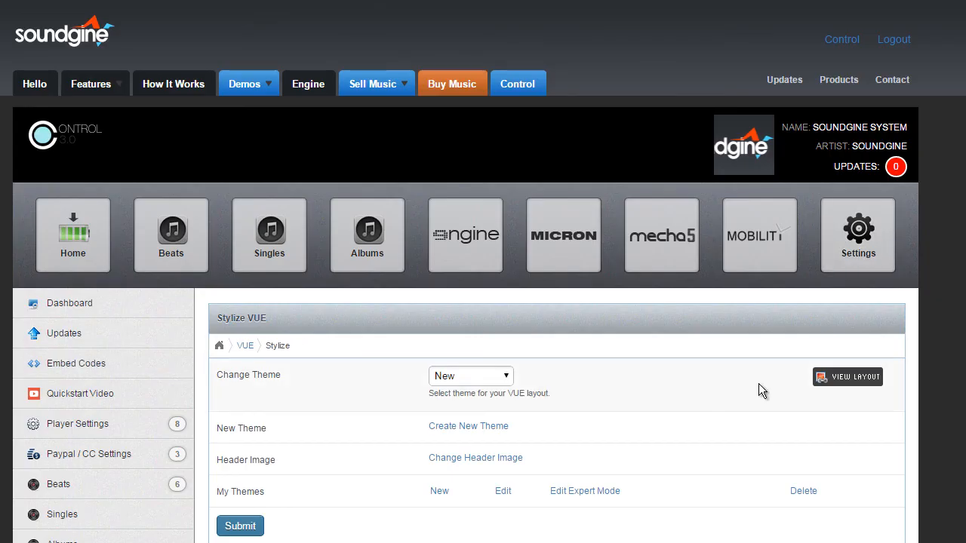
scroll(down, 3)
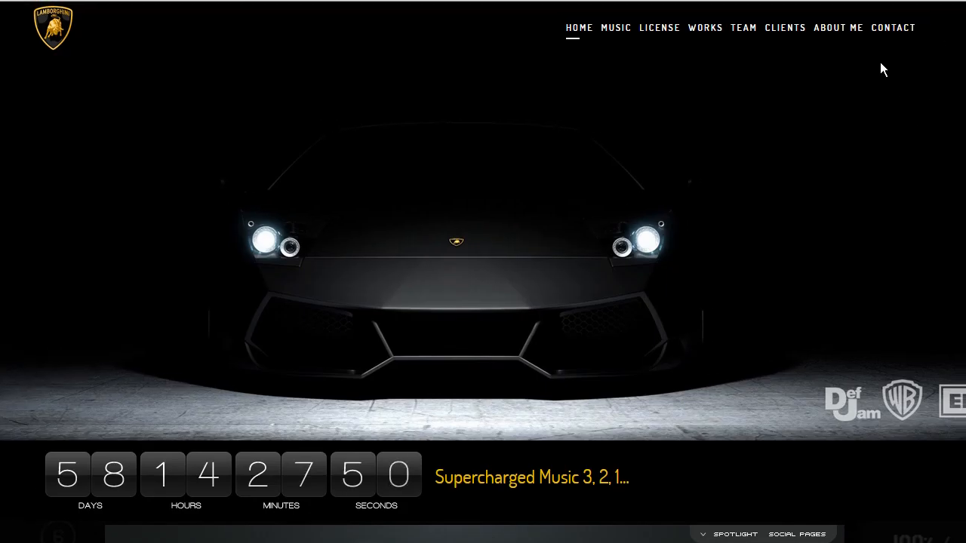
Tour the example car-backdrop site, switching between its MUSIC player and HOME sections twice.
click(616, 27)
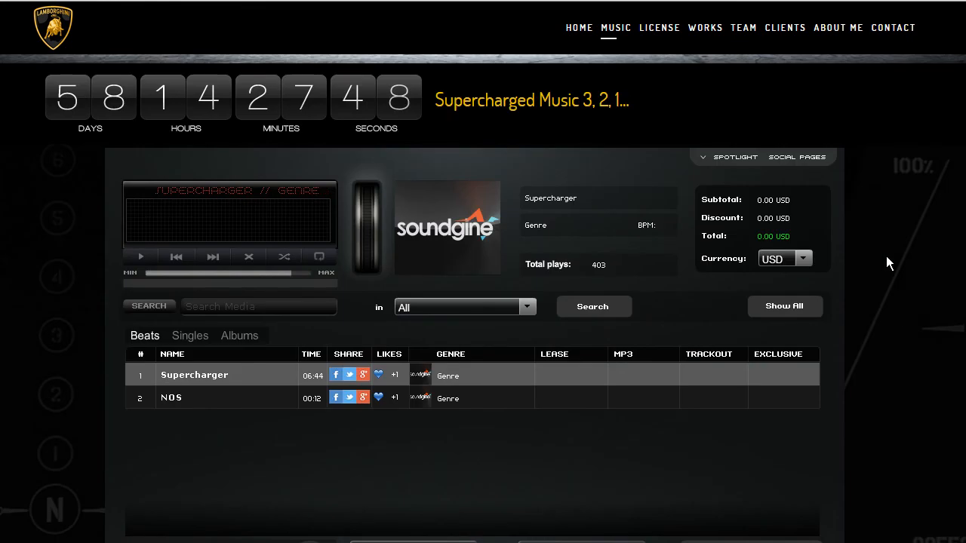
click(705, 27)
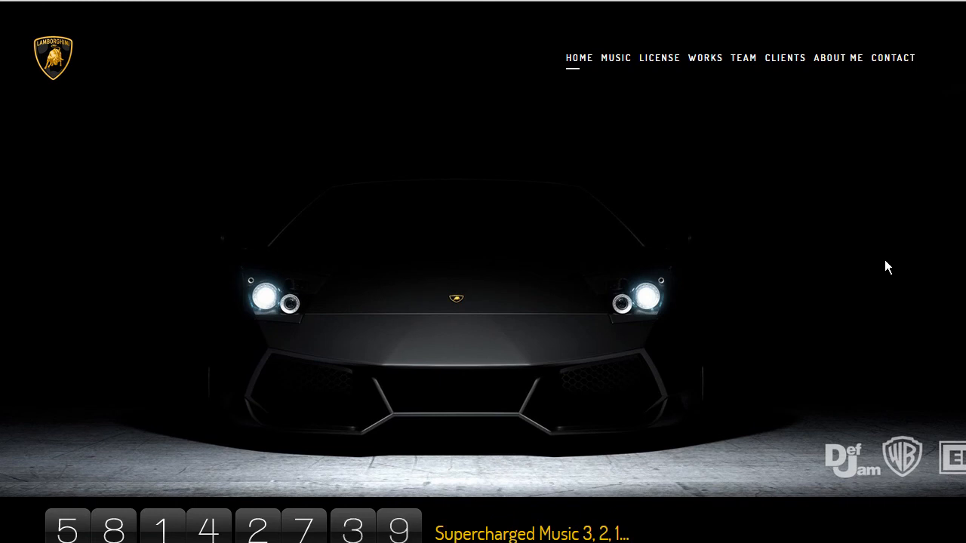
click(616, 58)
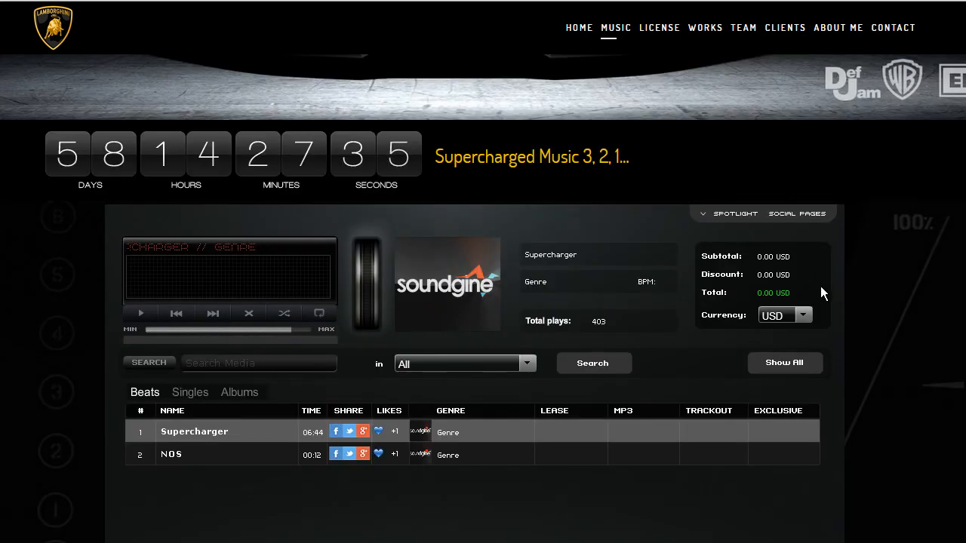
click(580, 27)
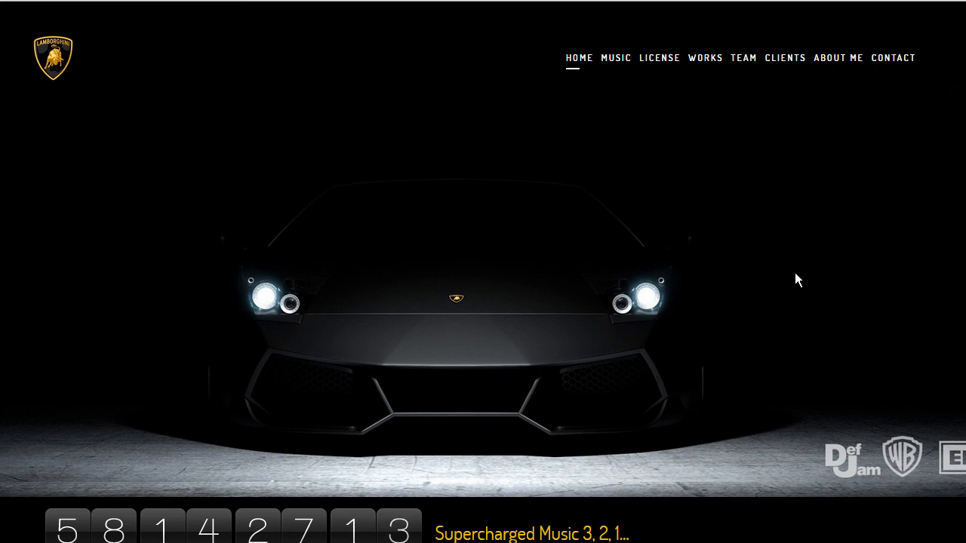
mouse_move(806, 277)
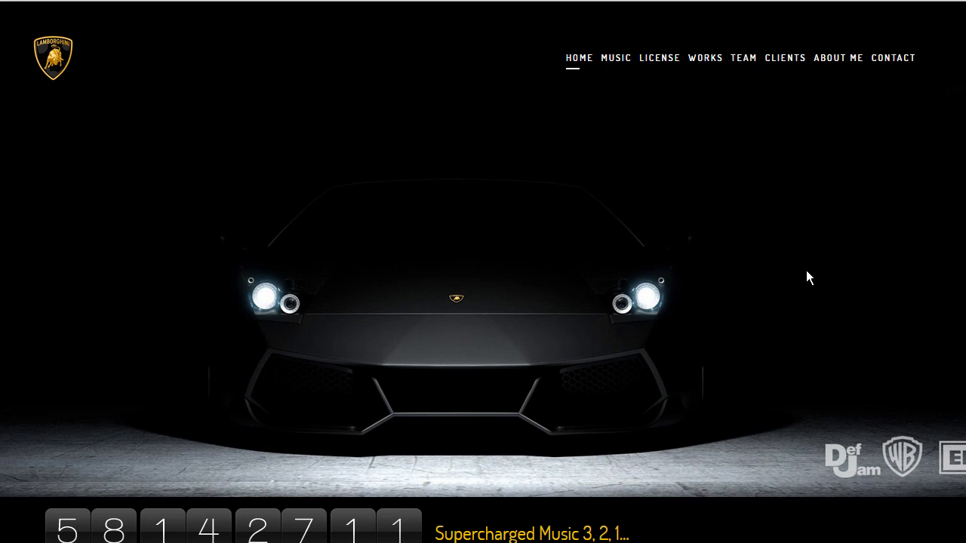